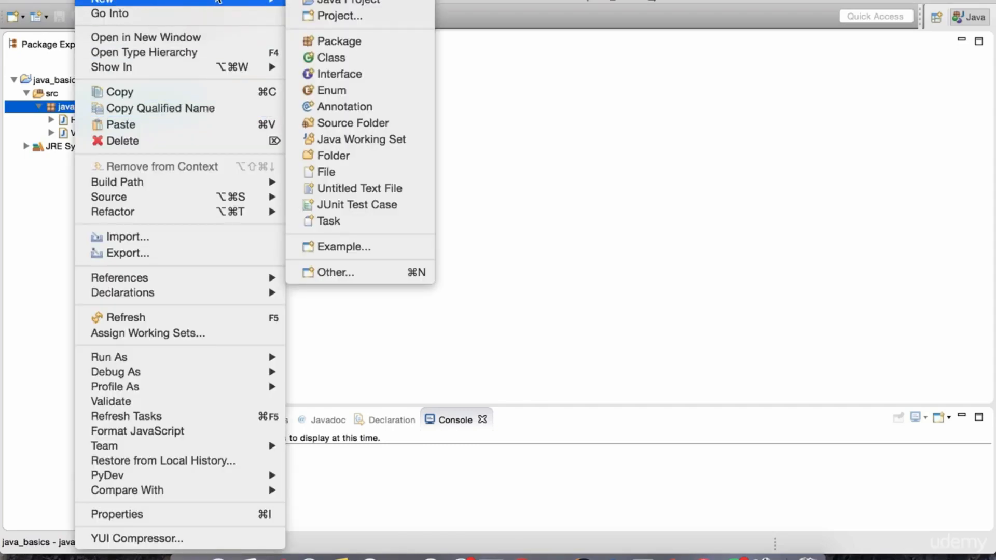
# Create class VariablesContinued in java_basics with a public static void main stub
pyautogui.click(329, 57)
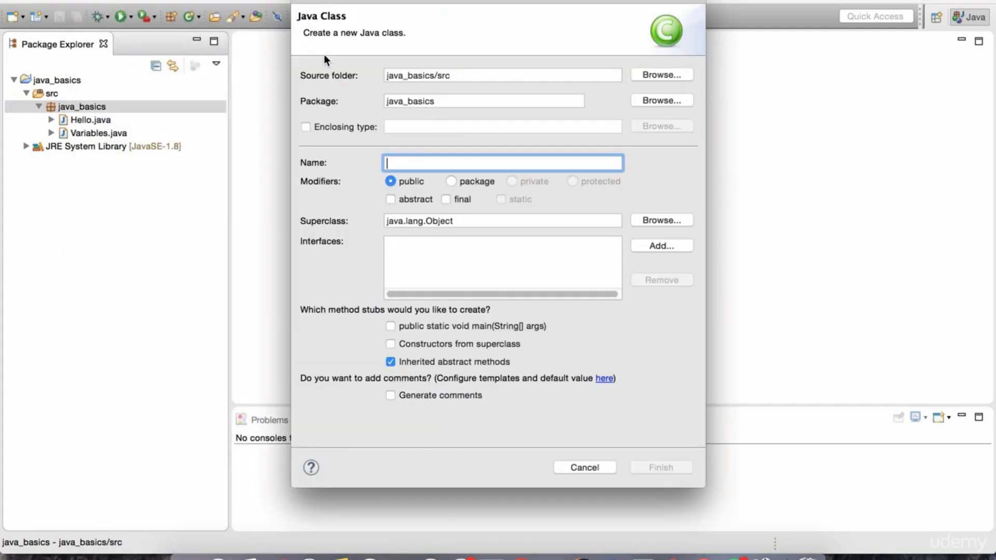
pyautogui.write('VariablesCon')
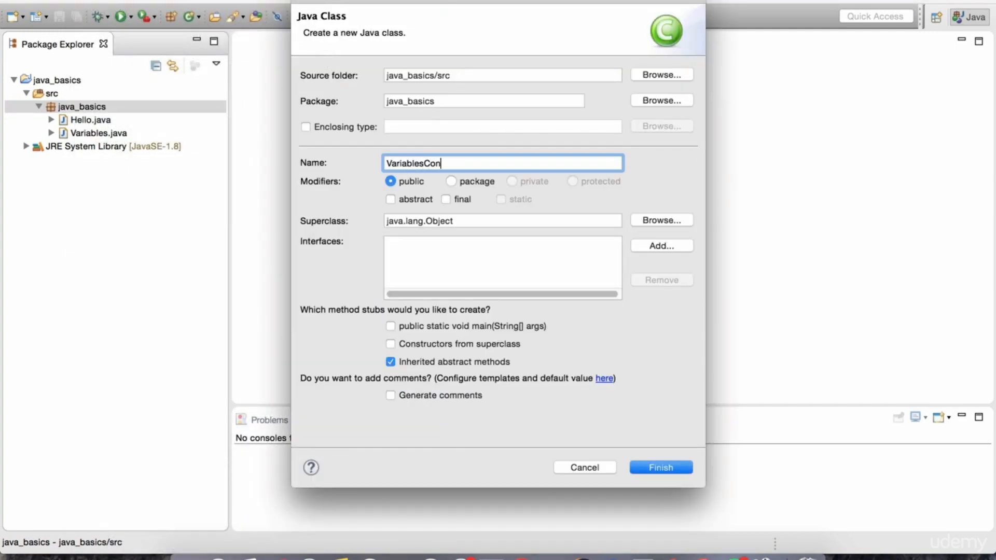
pyautogui.write('tinued')
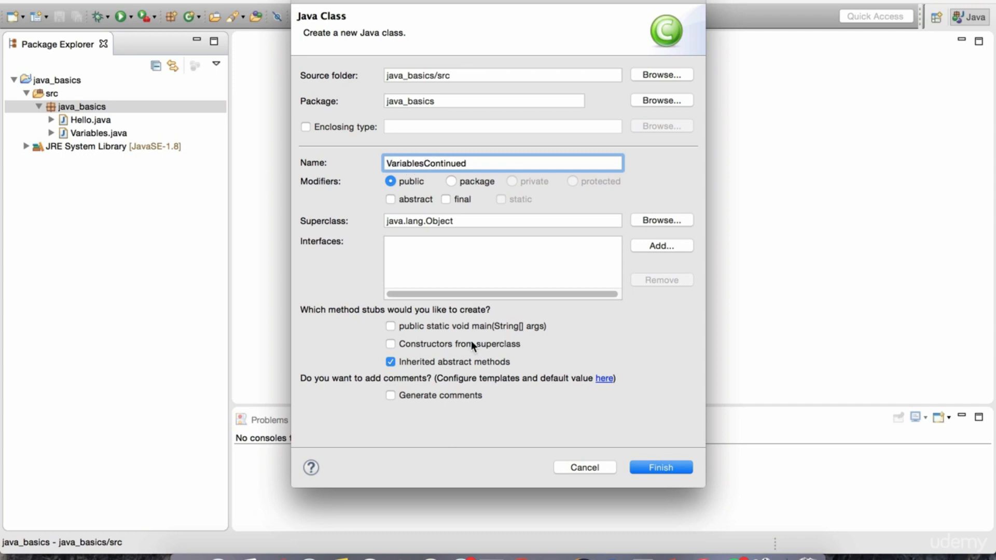
pyautogui.click(391, 326)
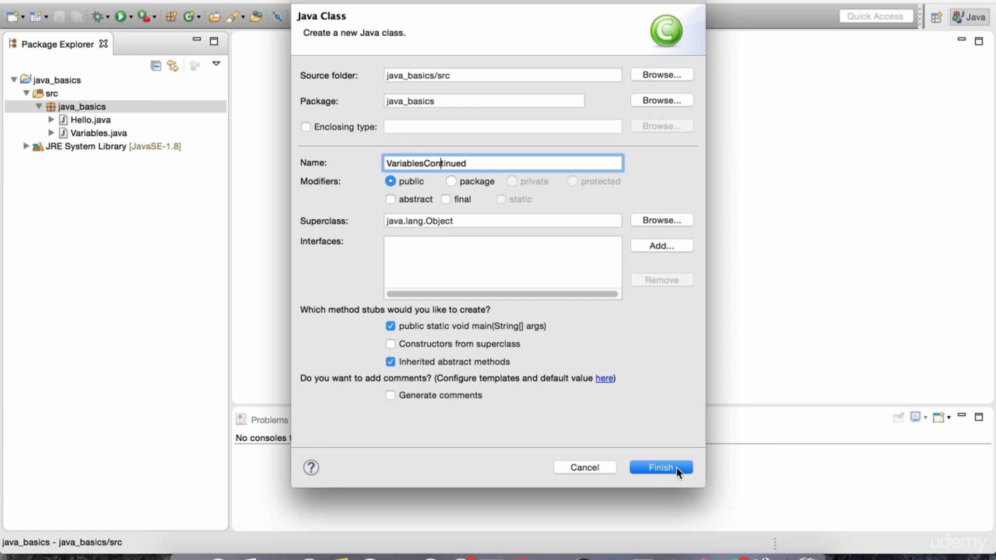
pyautogui.click(660, 467)
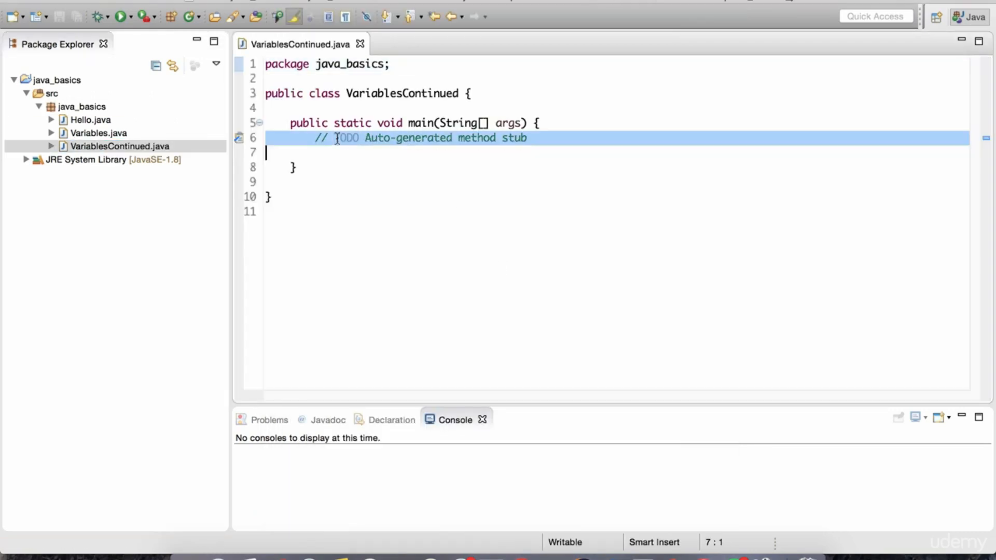
# Delete the generated TODO comment and begin typing an int declaration
pyautogui.press('Delete')
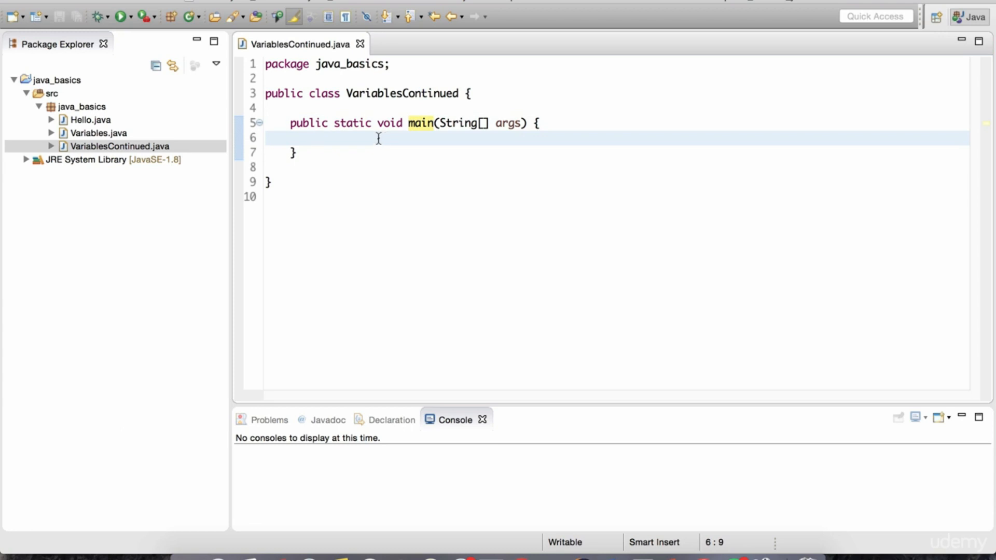
pyautogui.write('int')
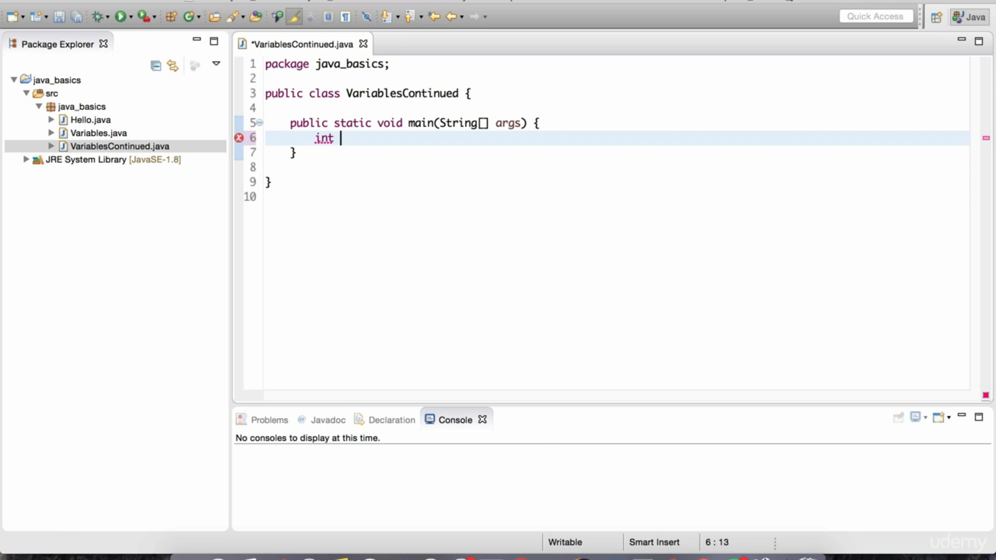
pyautogui.write('var =')
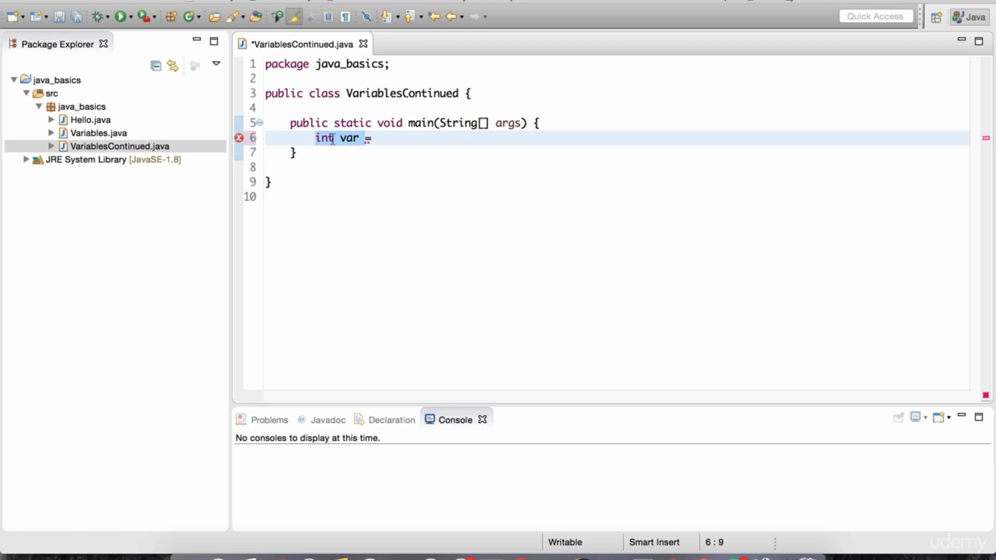
pyautogui.write('1000')
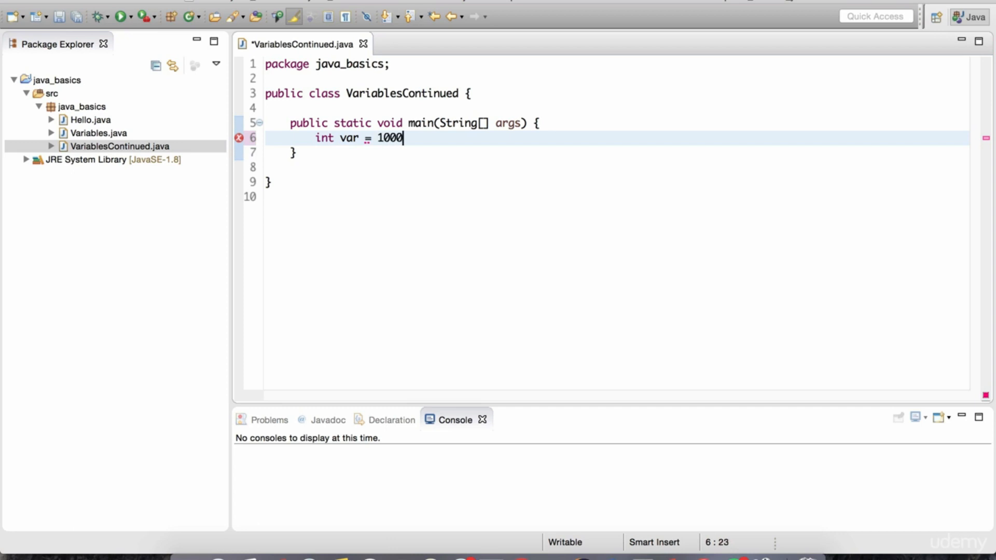
pyautogui.write('000000;')
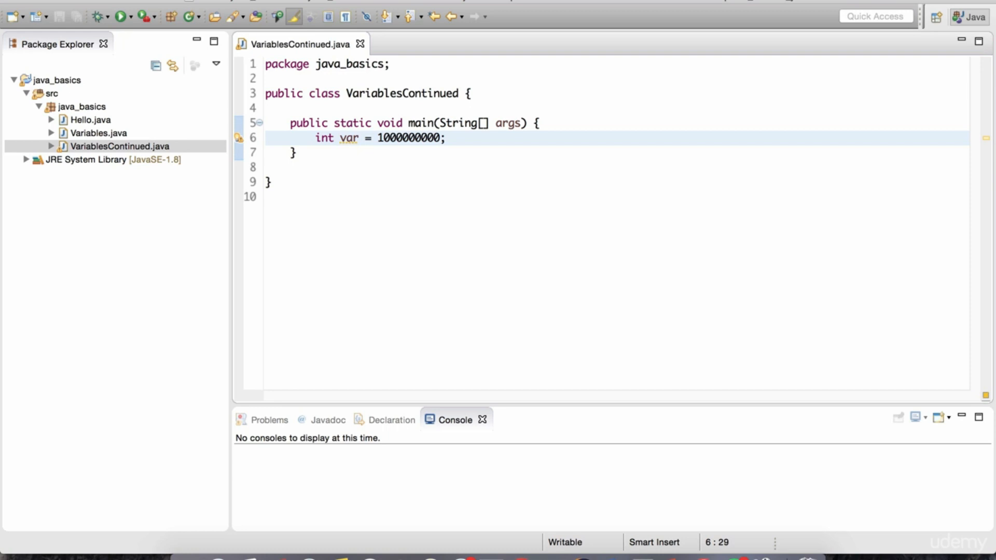
pyautogui.write('000')
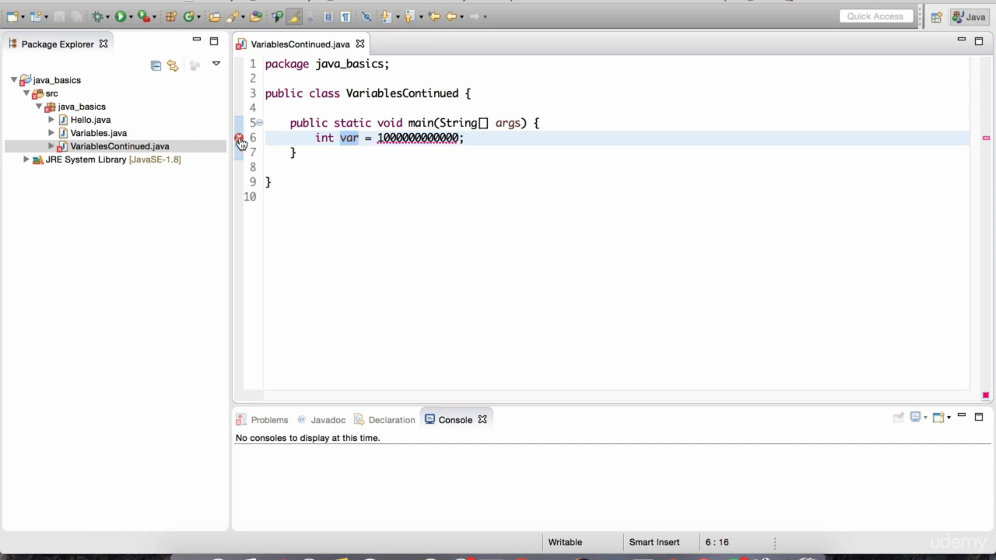
pyautogui.moveTo(239, 138)
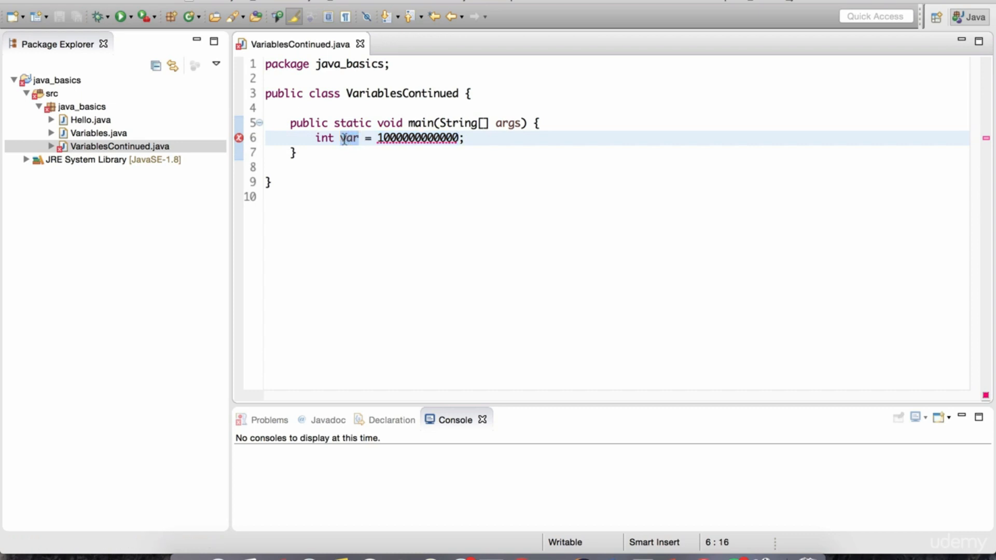
# Revert the oversized number and set var to 100000000
pyautogui.doubleClick(323, 138)
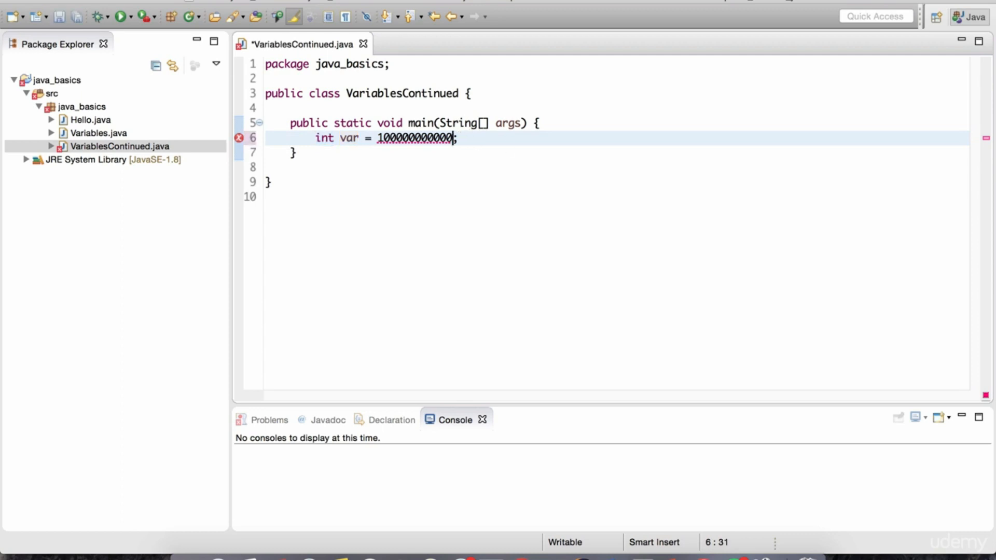
pyautogui.press('BackSpace')
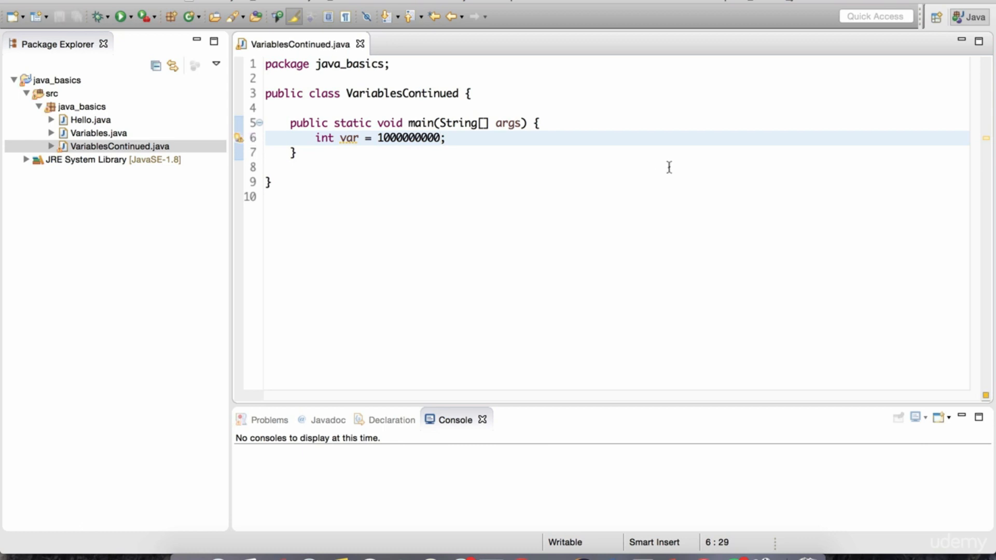
pyautogui.doubleClick(407, 138)
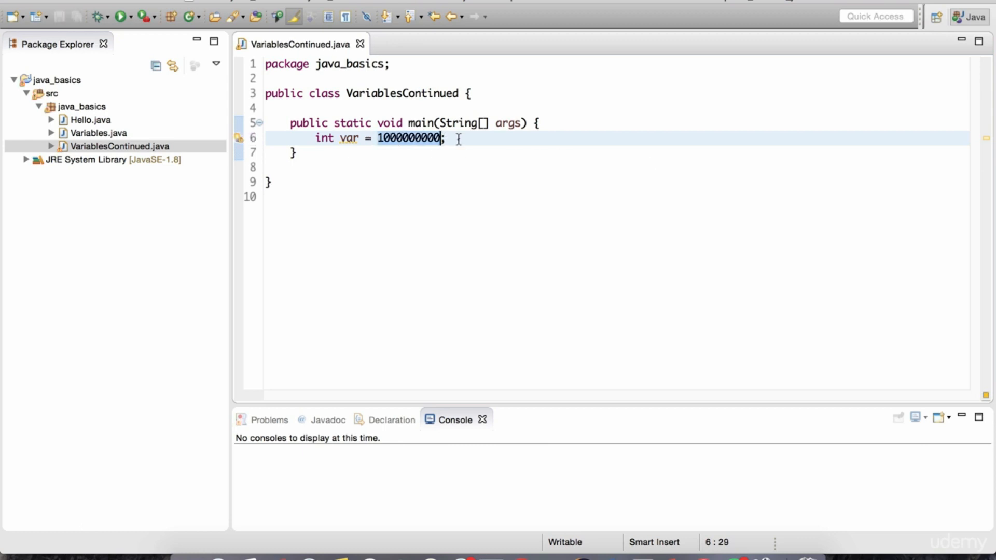
pyautogui.write('1')
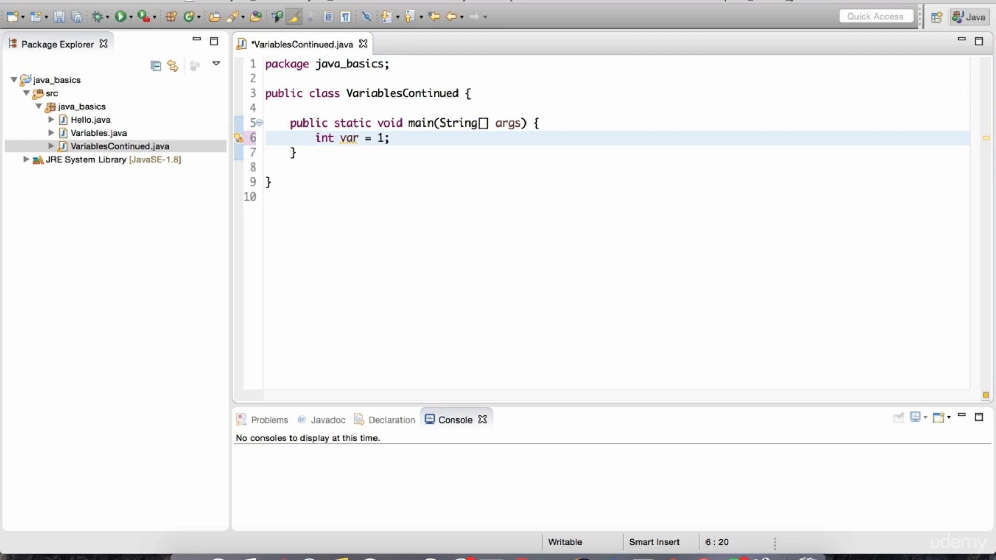
pyautogui.write('00000000')
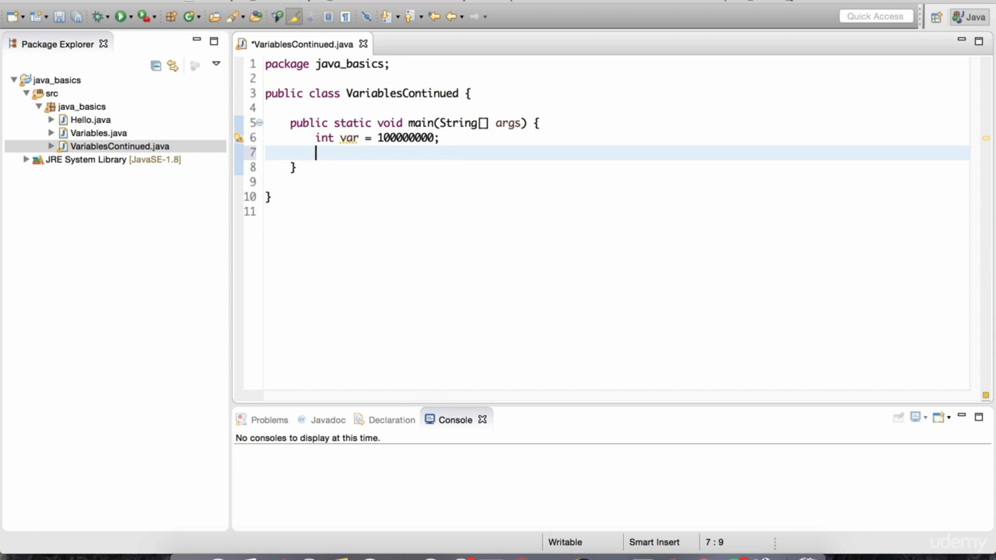
# Declare long bigNumber = 0; below var
pyautogui.write('lon')
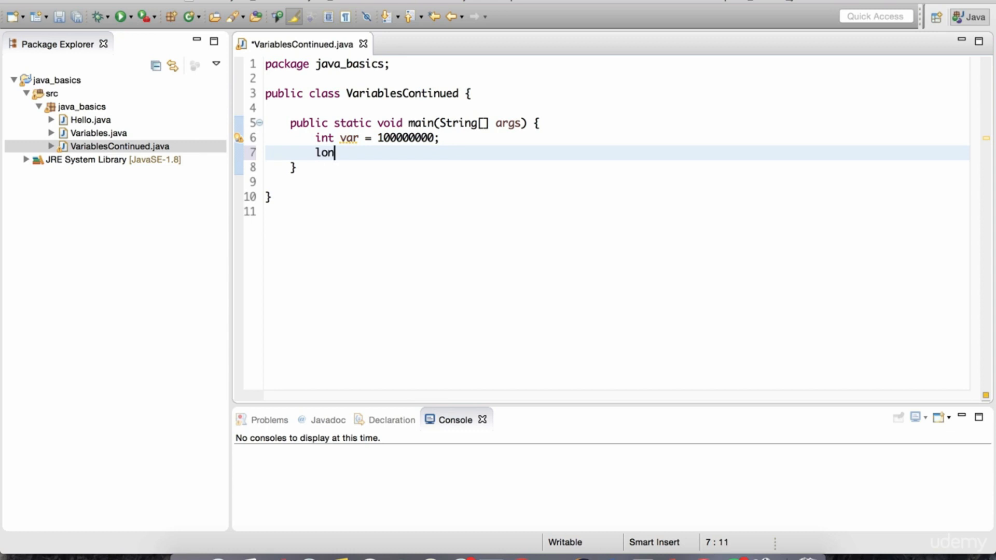
pyautogui.write('g')
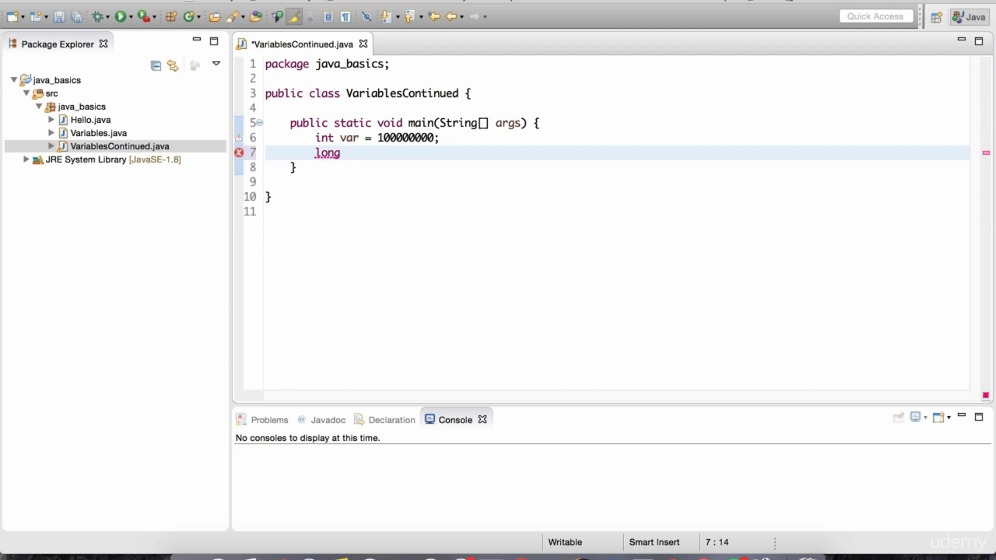
pyautogui.write('bigNu')
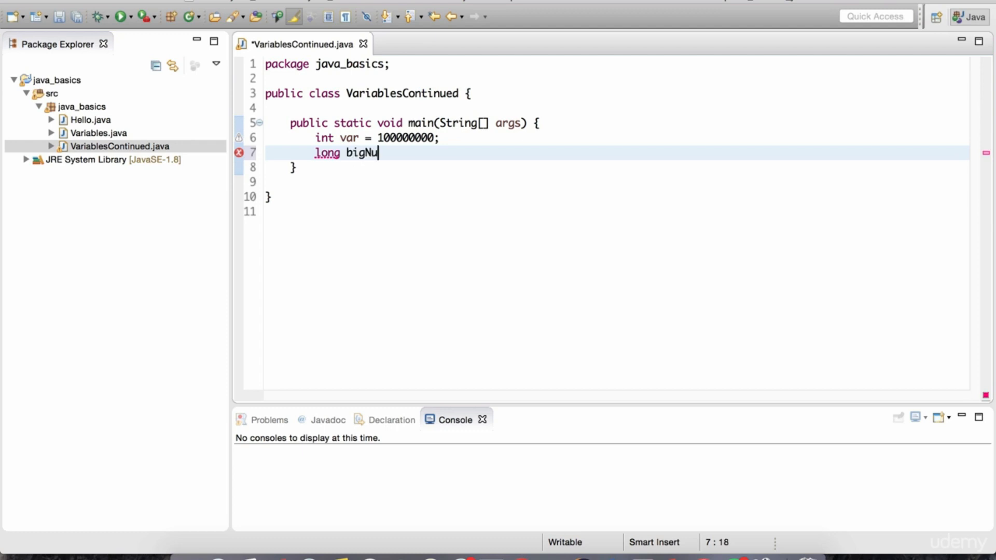
pyautogui.write('mber = 0;')
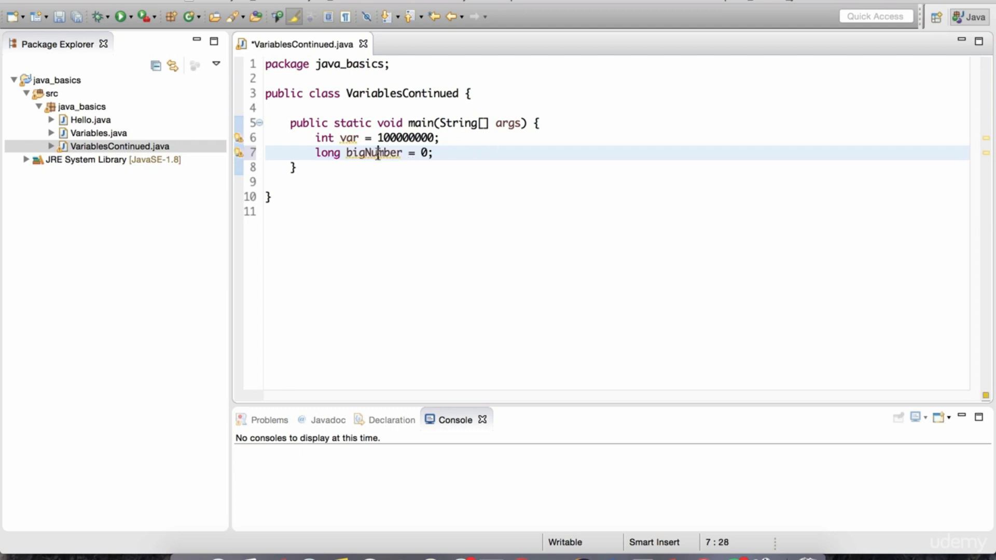
pyautogui.doubleClick(373, 153)
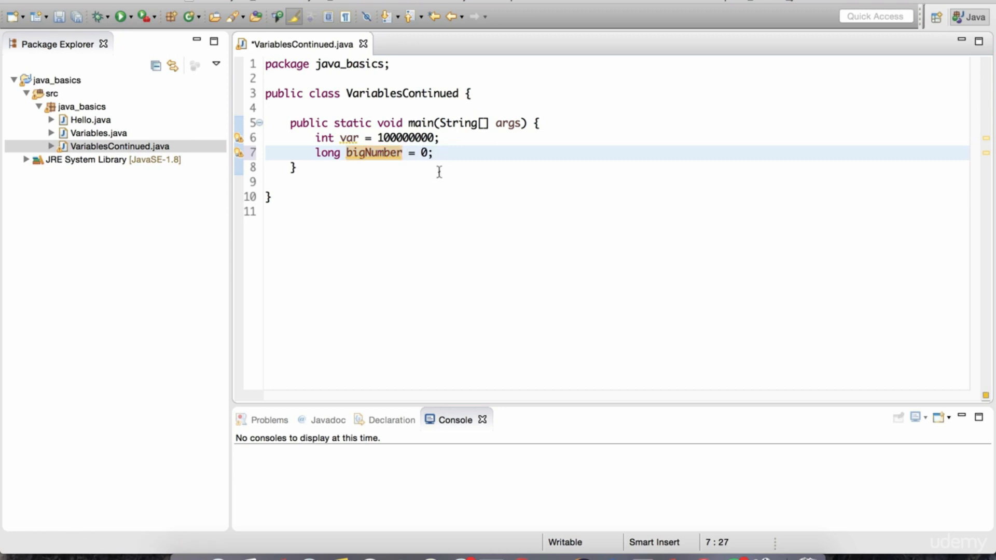
pyautogui.press('Backspace')
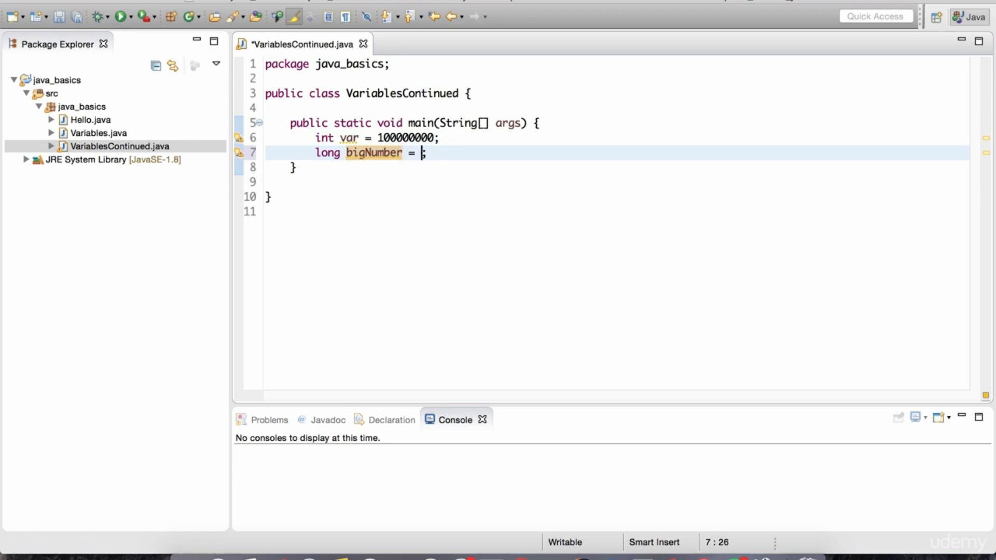
pyautogui.write('100000000')
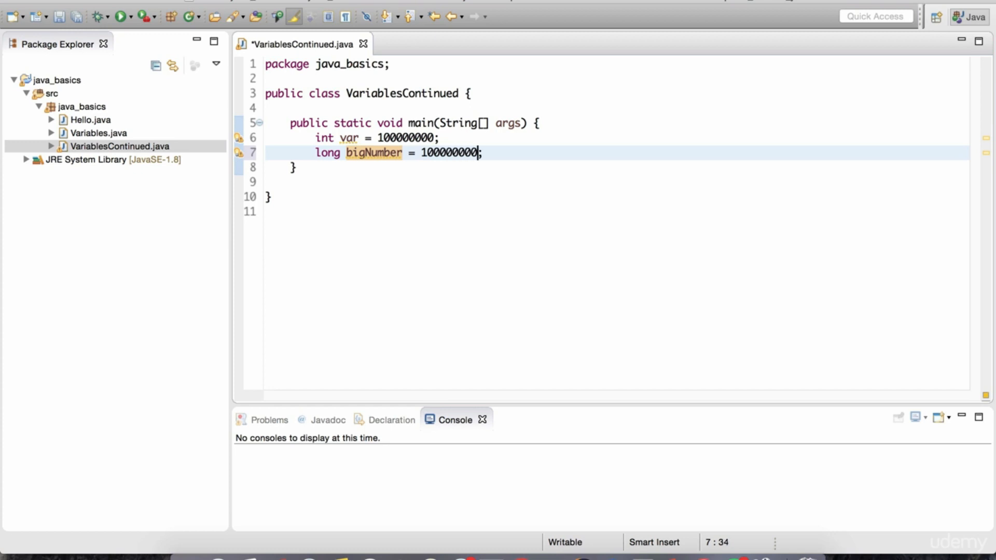
pyautogui.write('00000000000000')
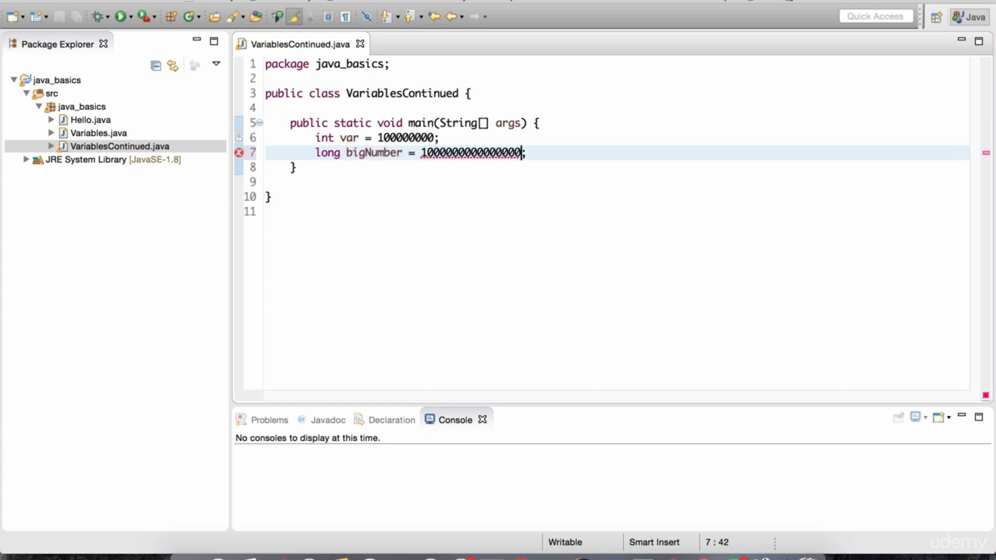
pyautogui.doubleClick(326, 152)
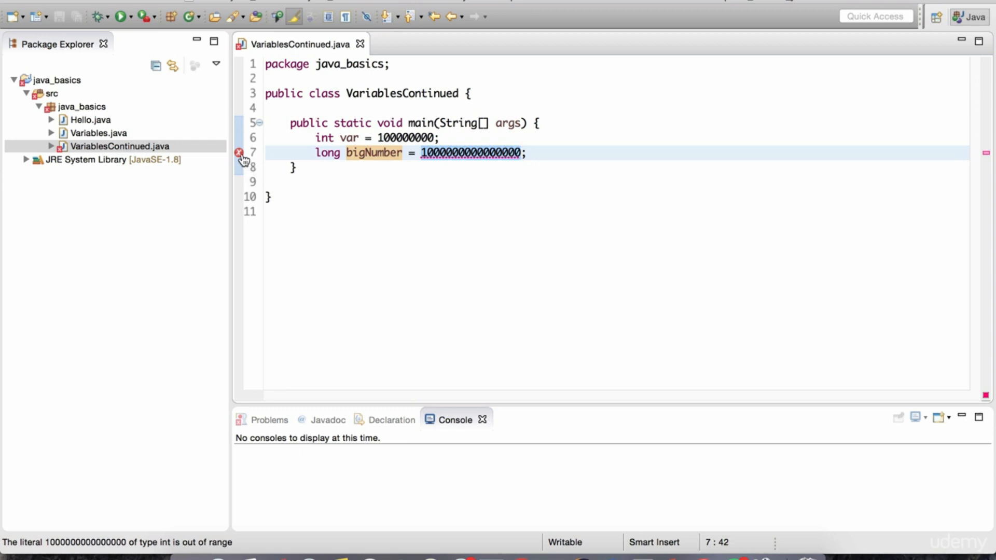
pyautogui.moveTo(240, 153)
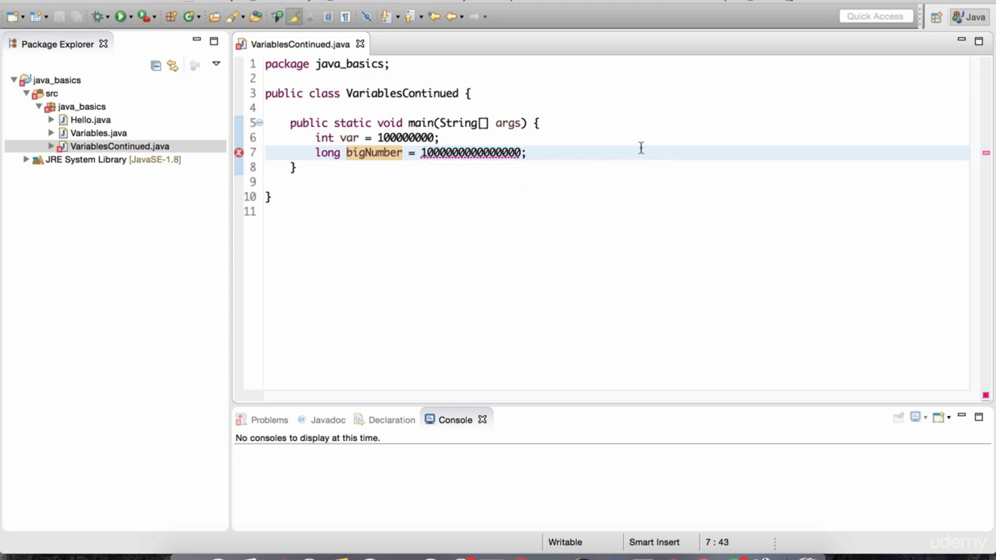
# Add an L suffix to bigNumber's literal to clear the error
pyautogui.write('L')
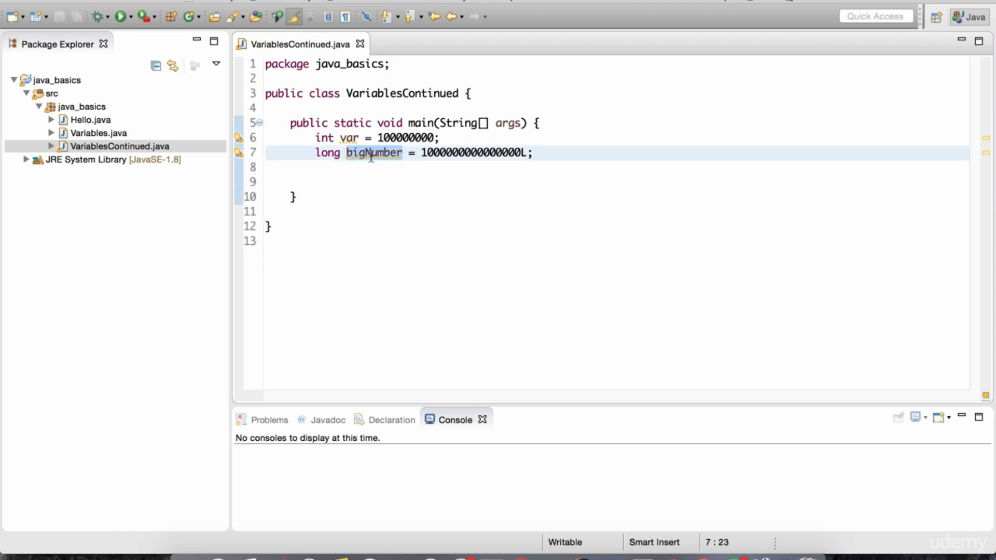
pyautogui.click(373, 152)
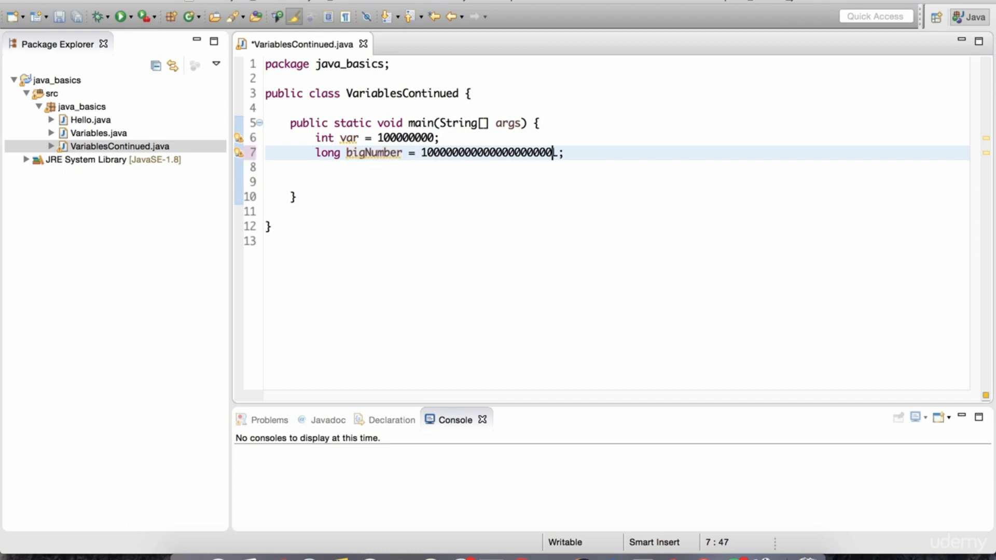
# Start rewriting bigNumber as a short holding 8474
pyautogui.press('BackSpace')
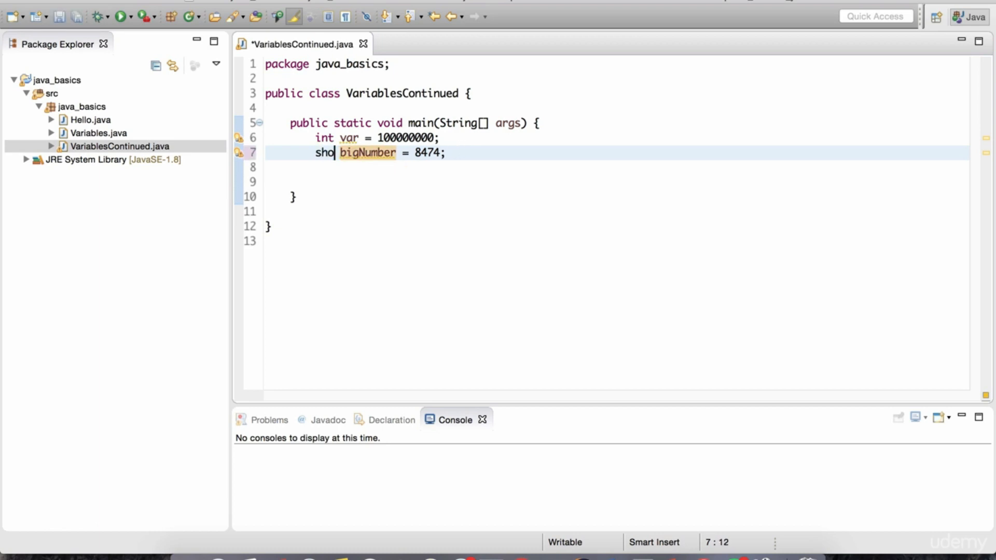
# Finish the short type and test bigNumber at 32767 and 32768
pyautogui.write('rt')
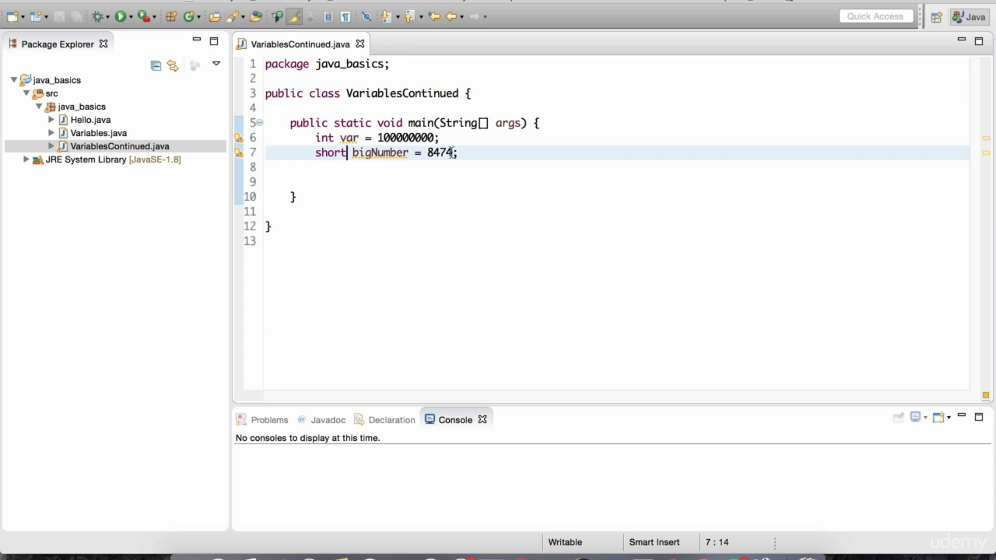
pyautogui.write('3')
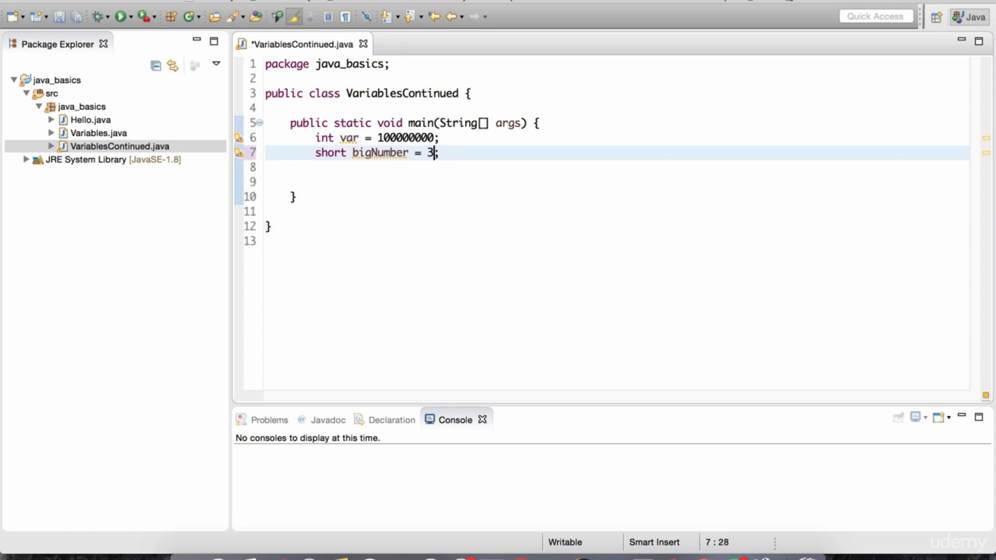
pyautogui.write('26')
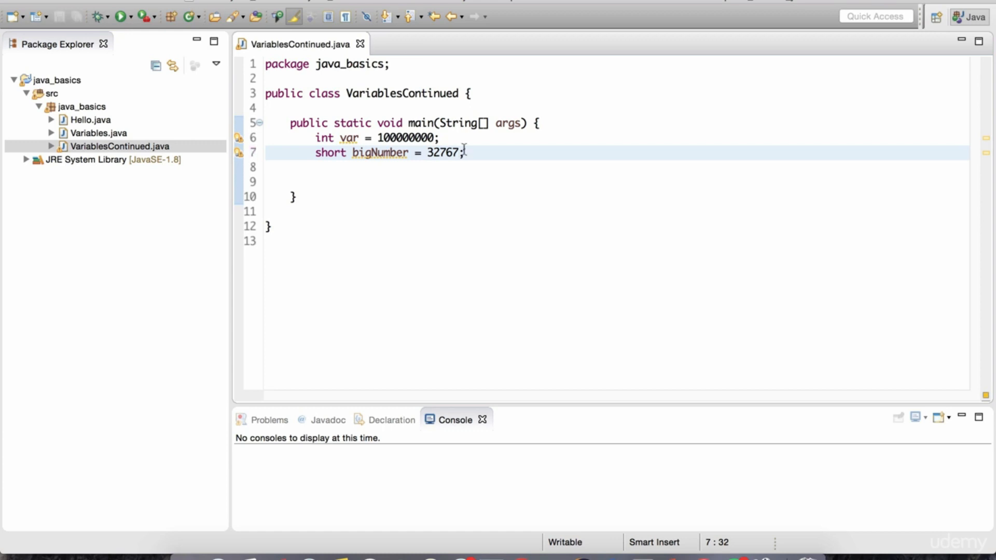
pyautogui.doubleClick(444, 152)
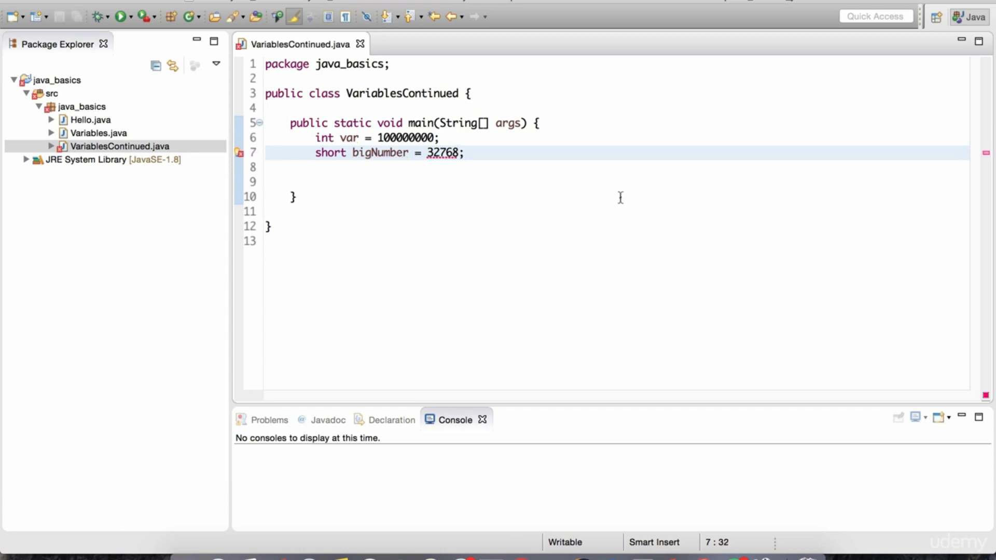
pyautogui.press('BackSpace')
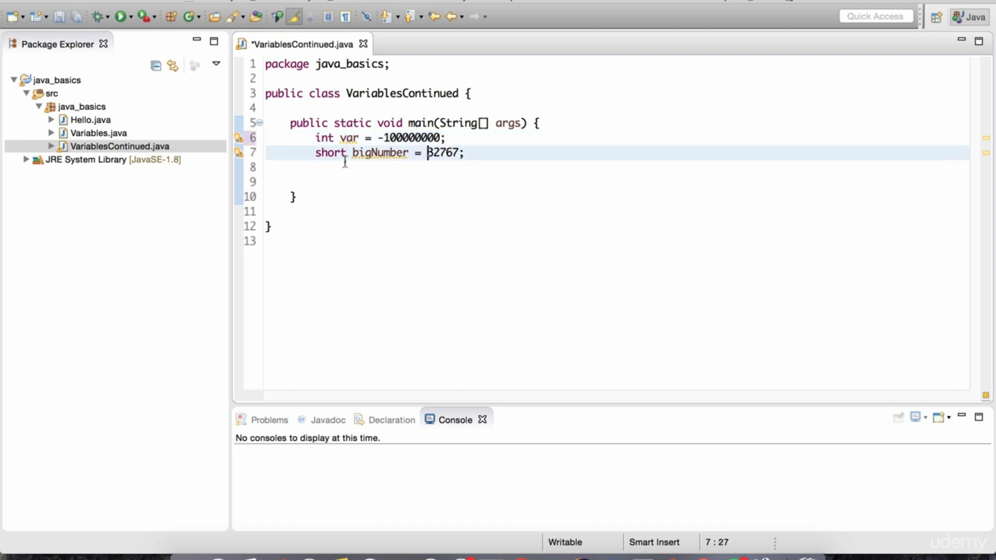
# Make bigNumber -32768 and var -100000000, and save
pyautogui.write('-')
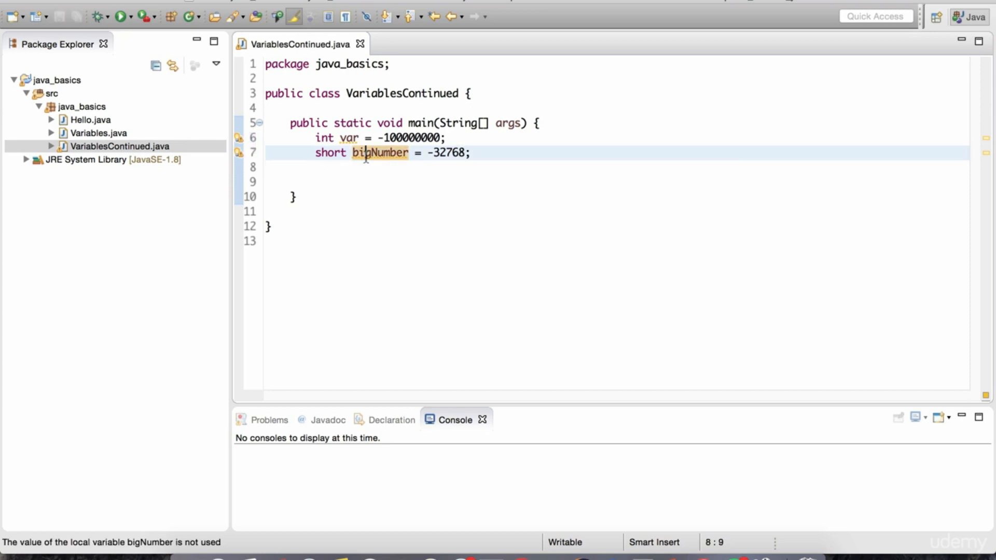
pyautogui.doubleClick(379, 152)
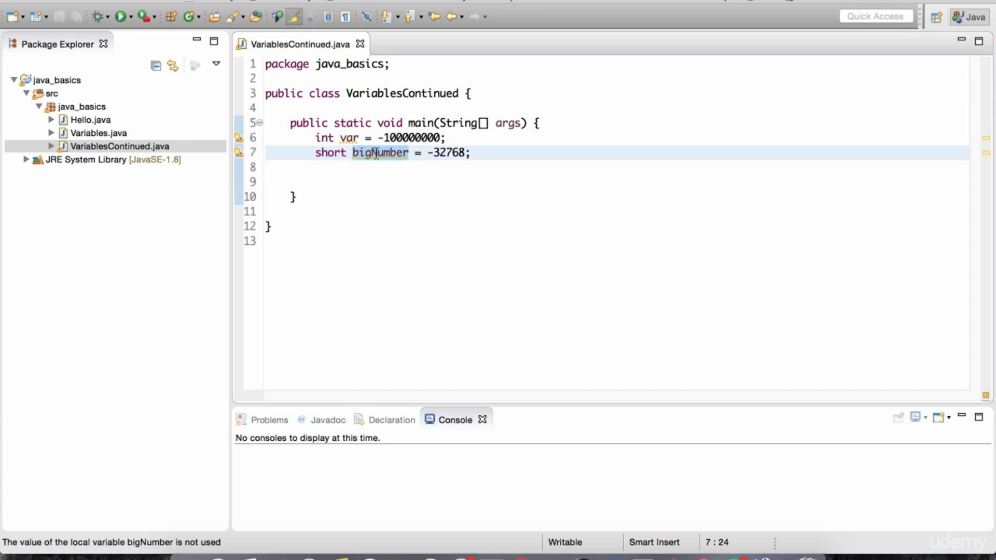
pyautogui.doubleClick(330, 153)
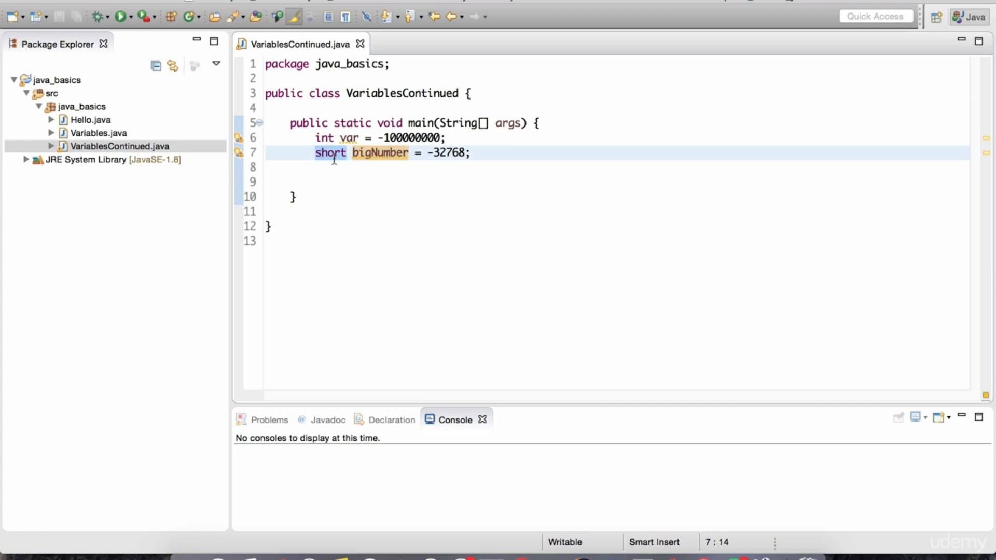
pyautogui.click(362, 167)
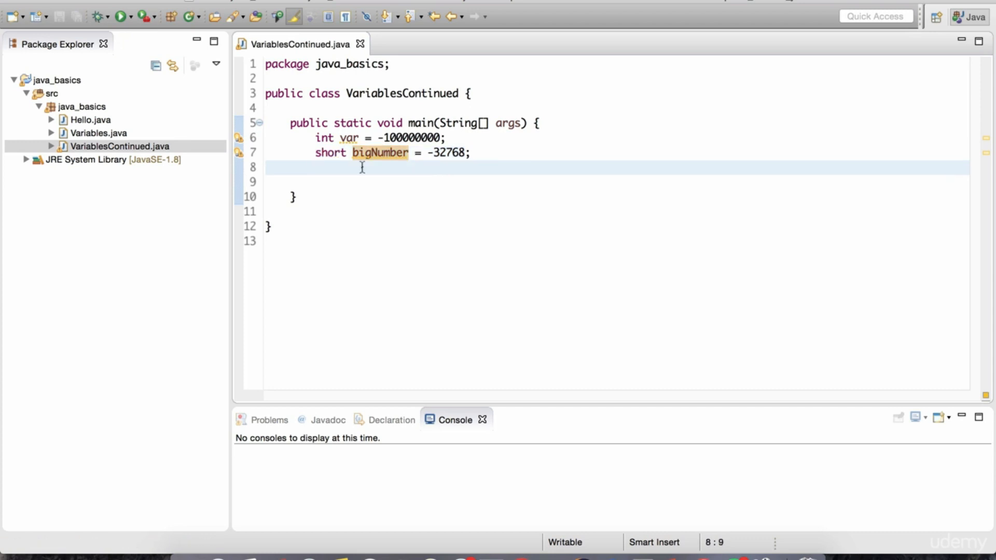
pyautogui.click(316, 167)
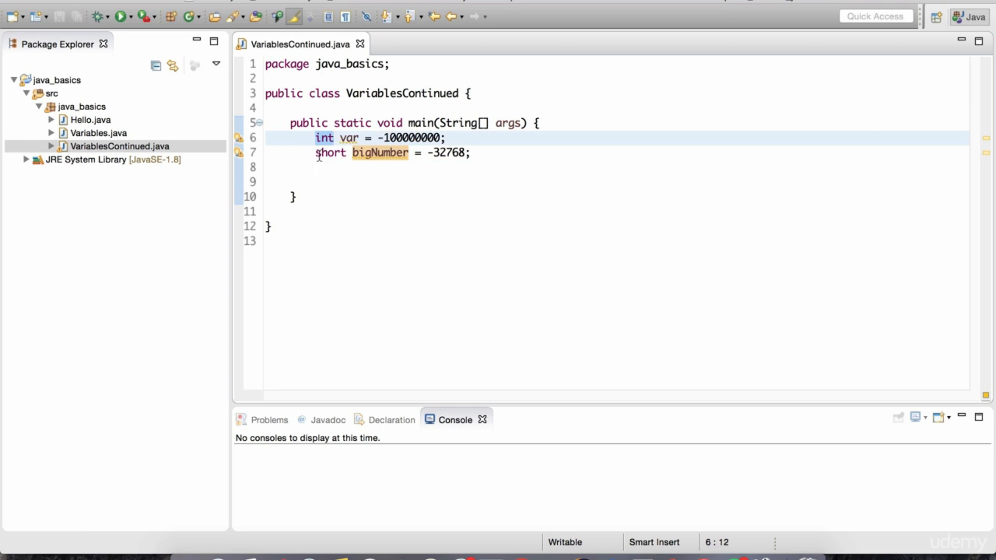
pyautogui.click(369, 167)
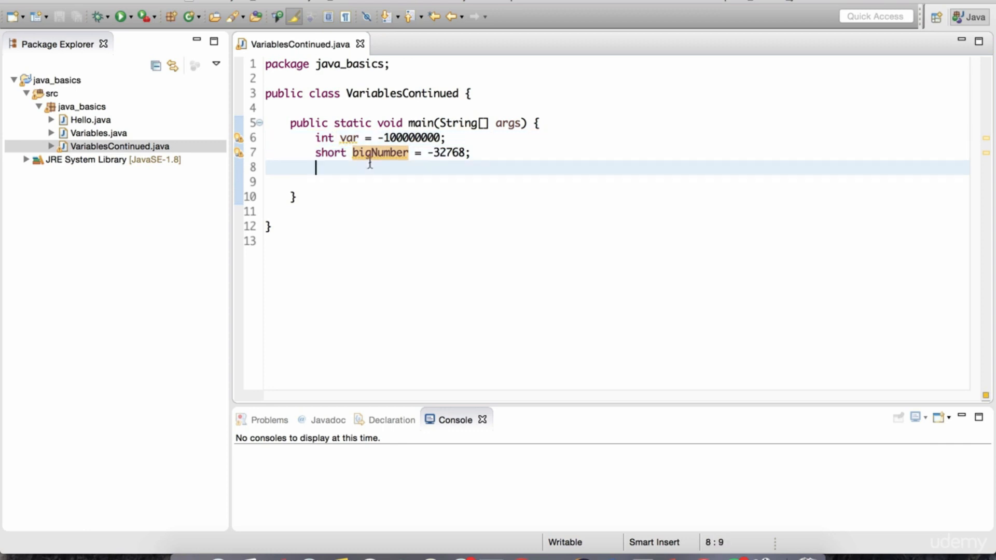
# Declare byte reallySmallNumber = 128, then fix the mismatch by changing it to -128
pyautogui.write('byte')
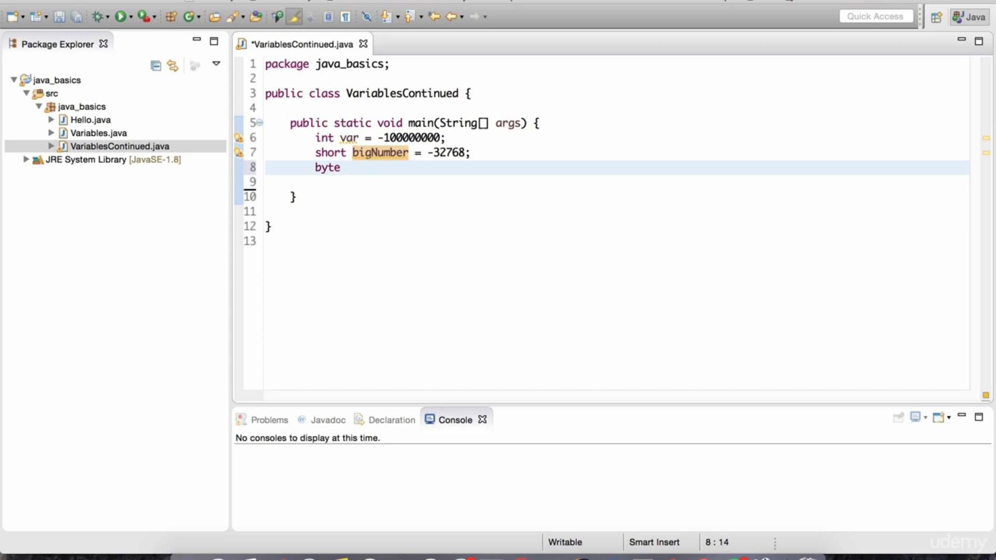
pyautogui.write('red')
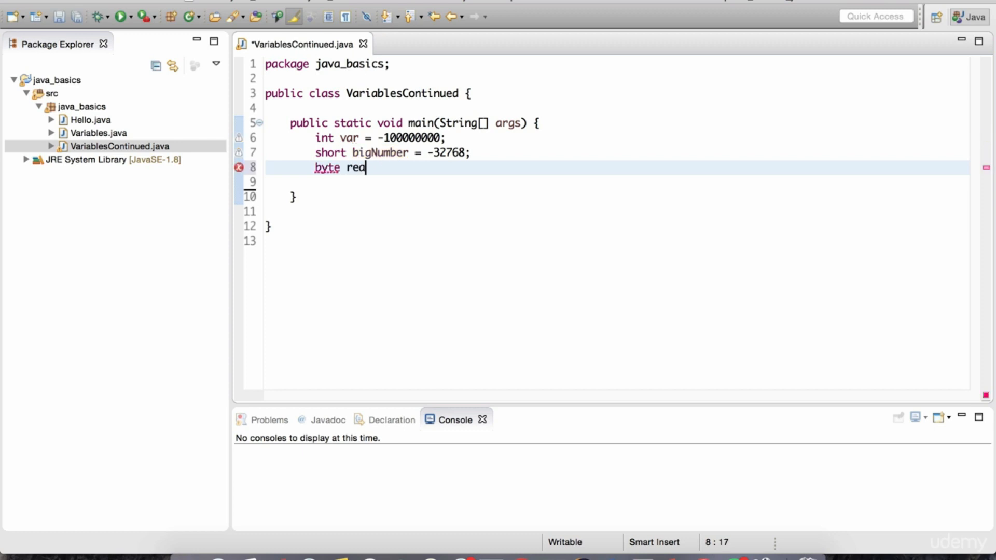
pyautogui.write('allySmallNumber =')
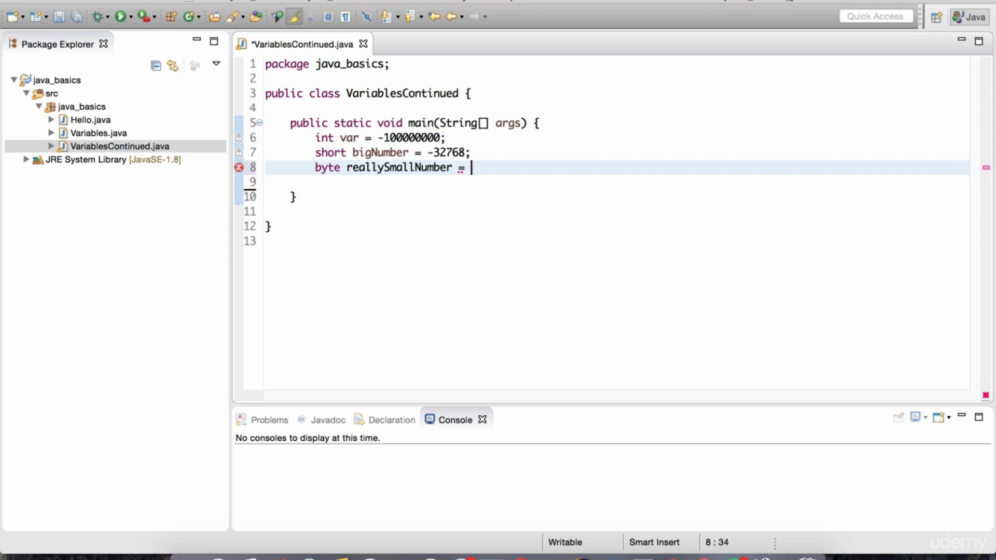
pyautogui.write('128;')
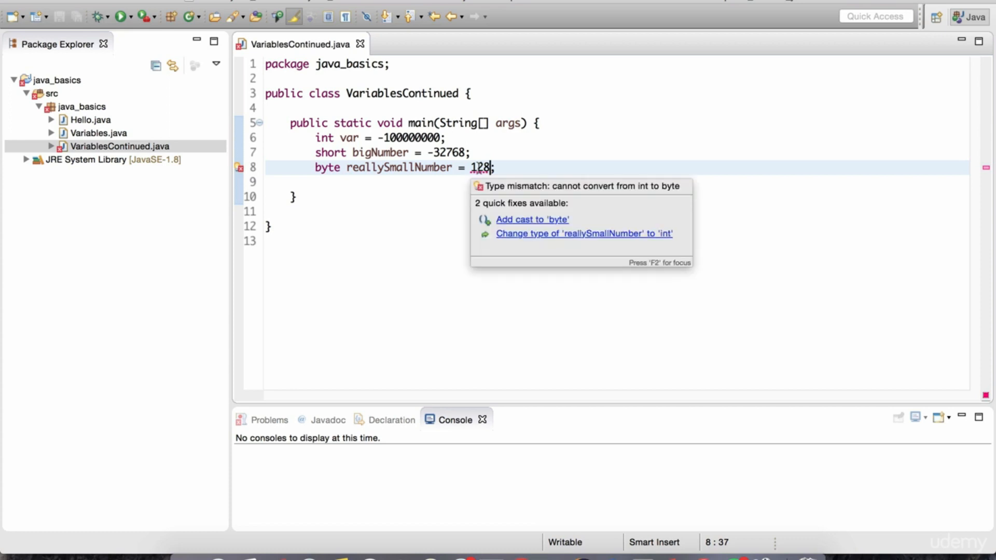
pyautogui.click(718, 176)
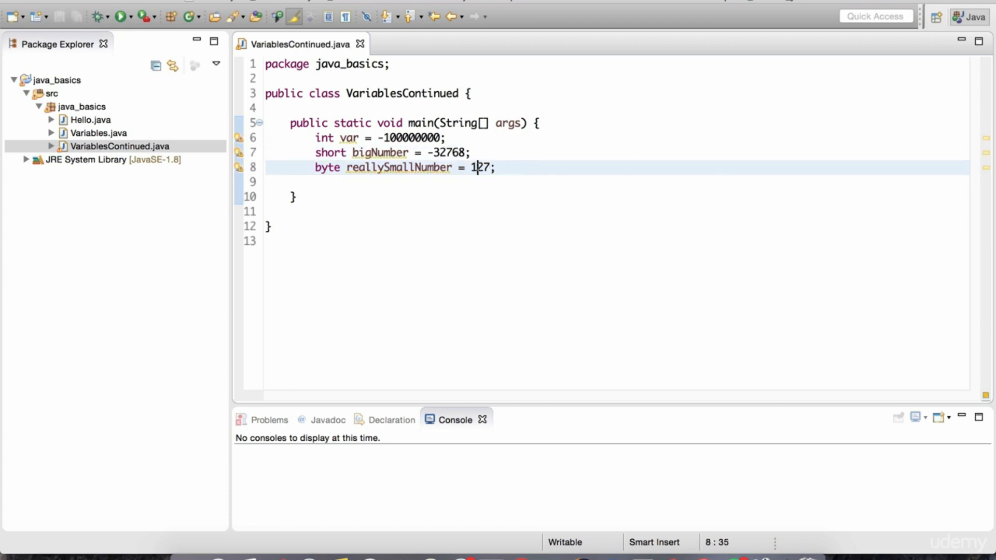
pyautogui.write('-')
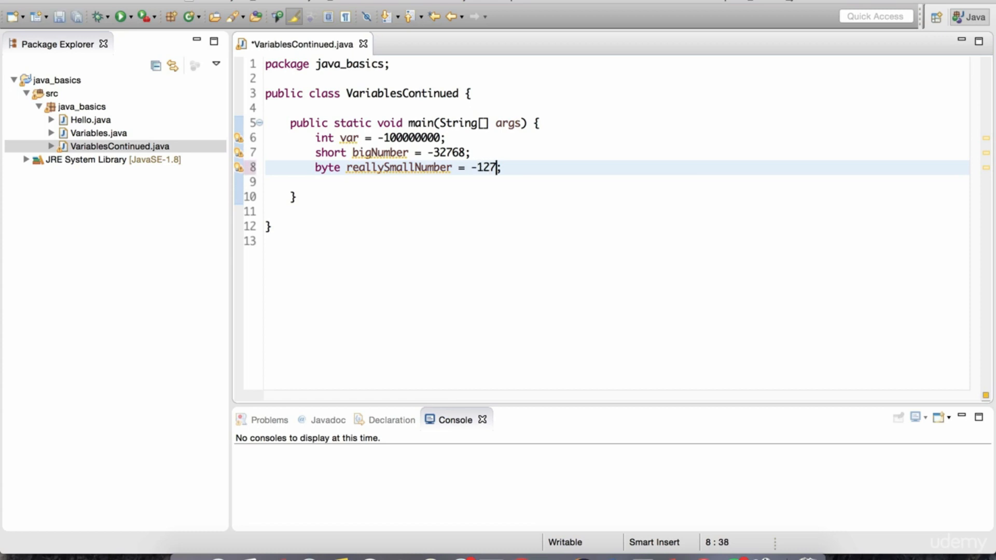
pyautogui.write('8')
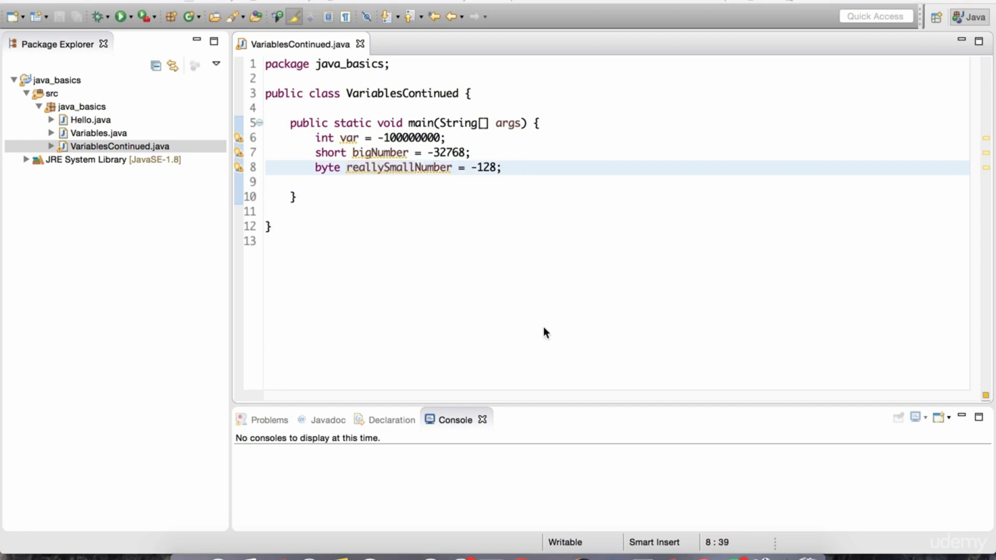
# Add double decimalVariable = 394.003; on a new line after the byte declaration
pyautogui.click(501, 167)
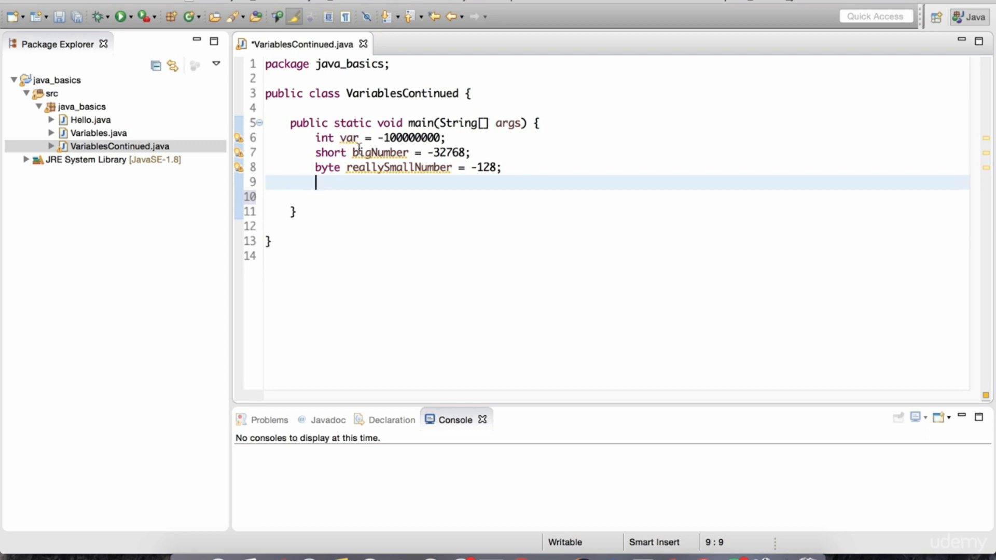
pyautogui.moveTo(341, 185)
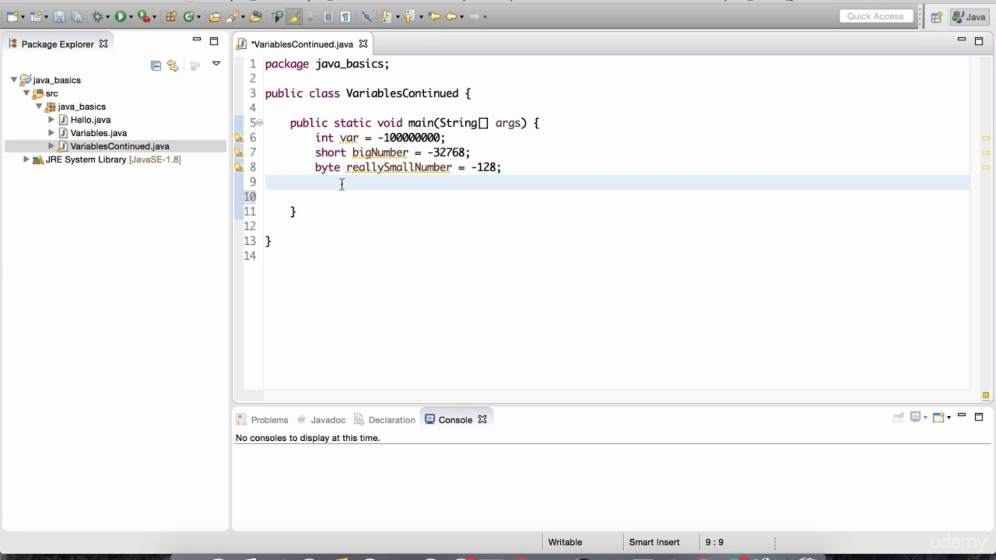
pyautogui.write('double')
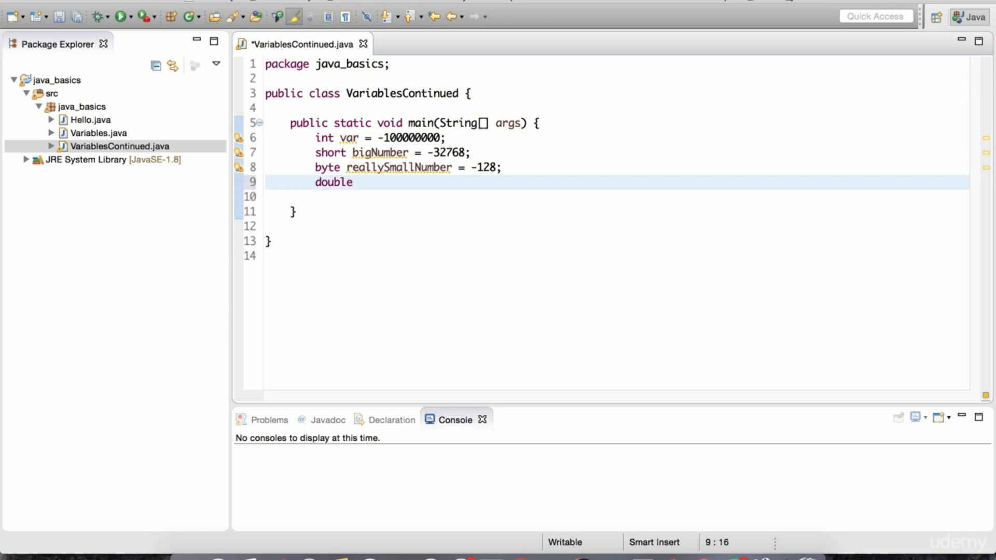
pyautogui.write('deci')
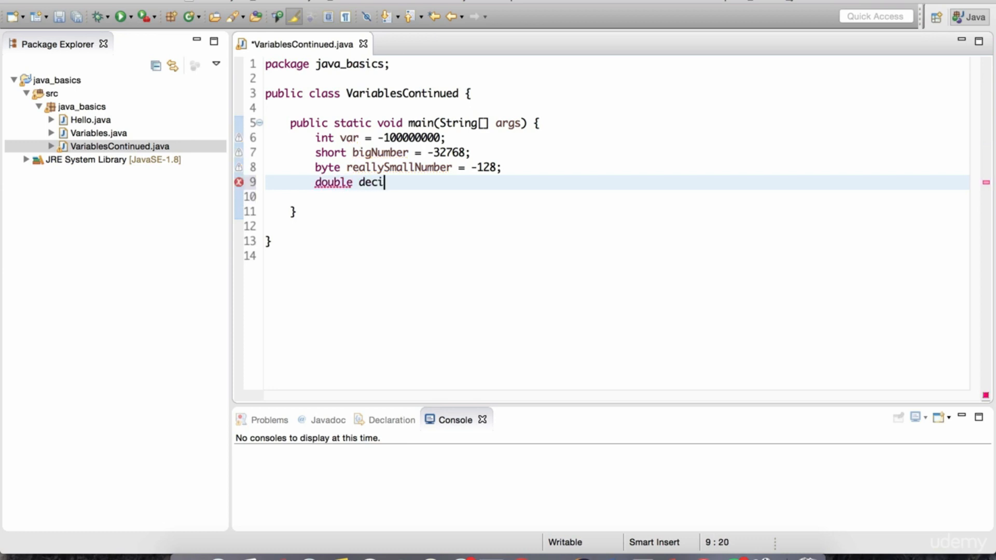
pyautogui.write('malVariab')
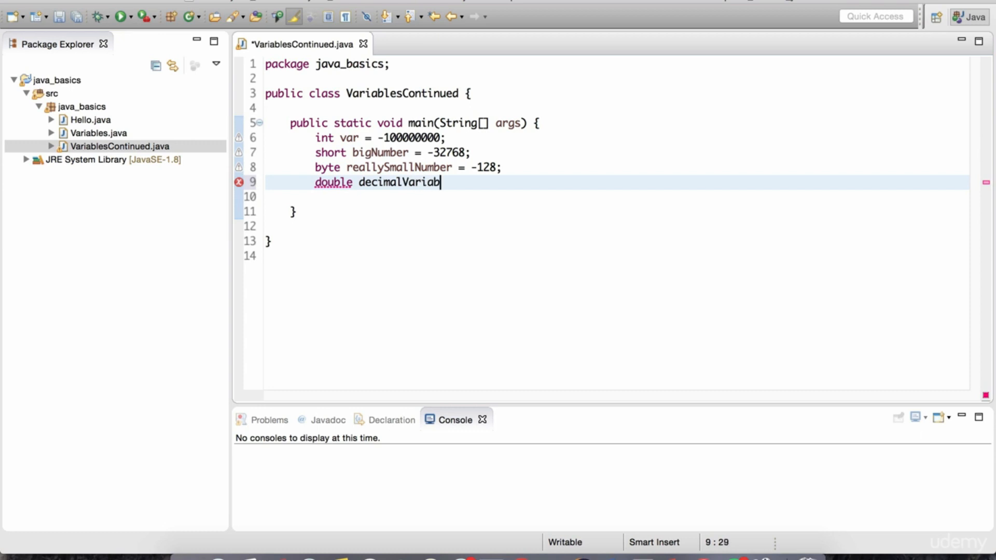
pyautogui.write('le = 3')
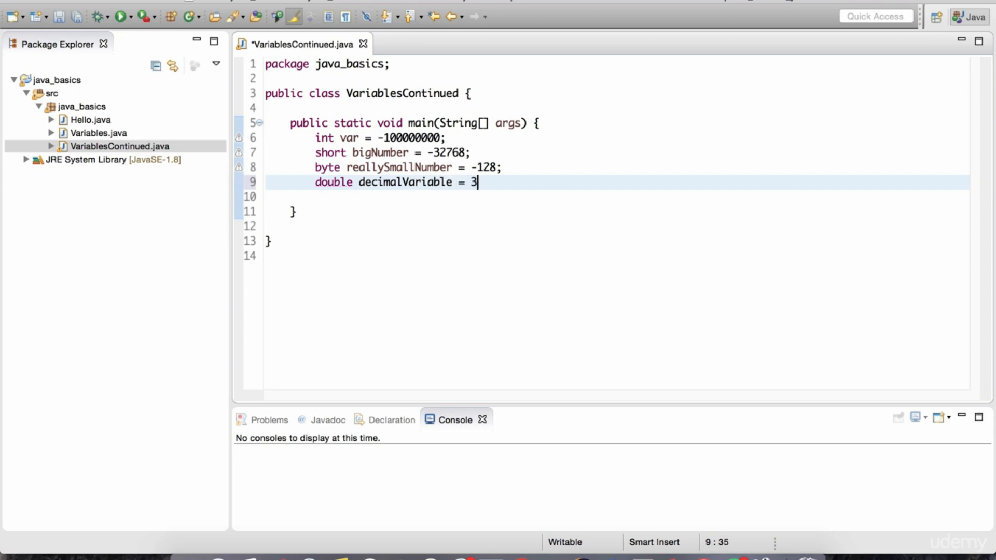
pyautogui.write('94.')
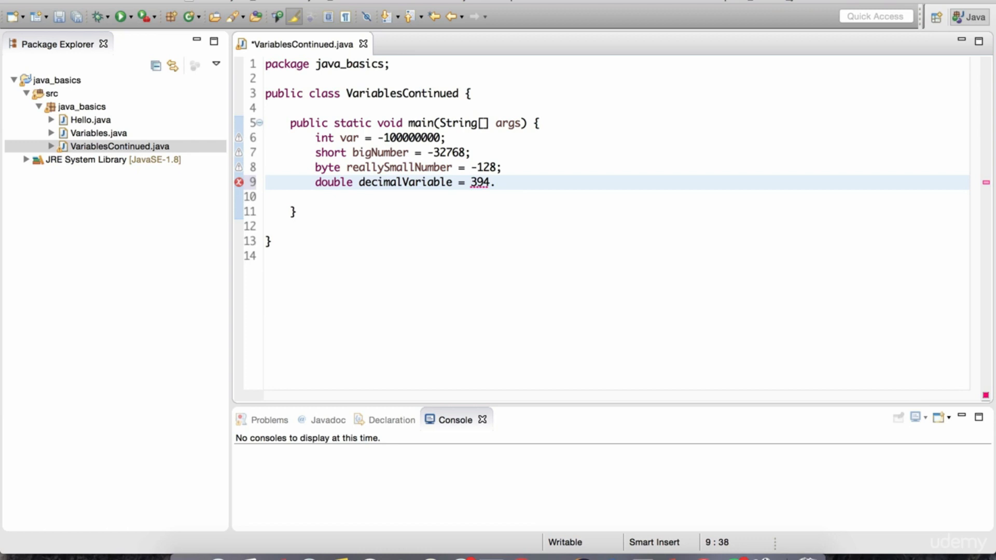
pyautogui.write('003;')
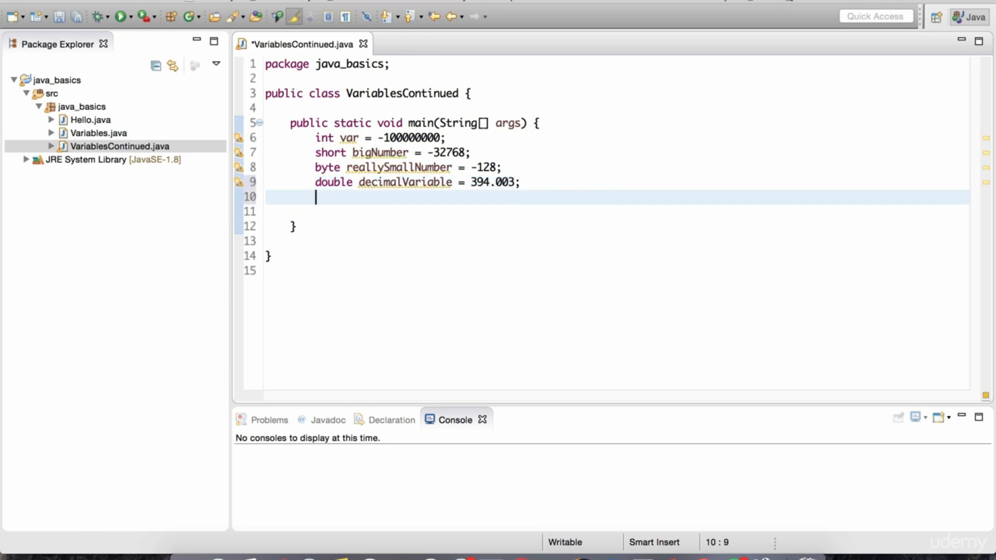
# Declare boolean decision, replacing its initial true value with false
pyautogui.write('bool')
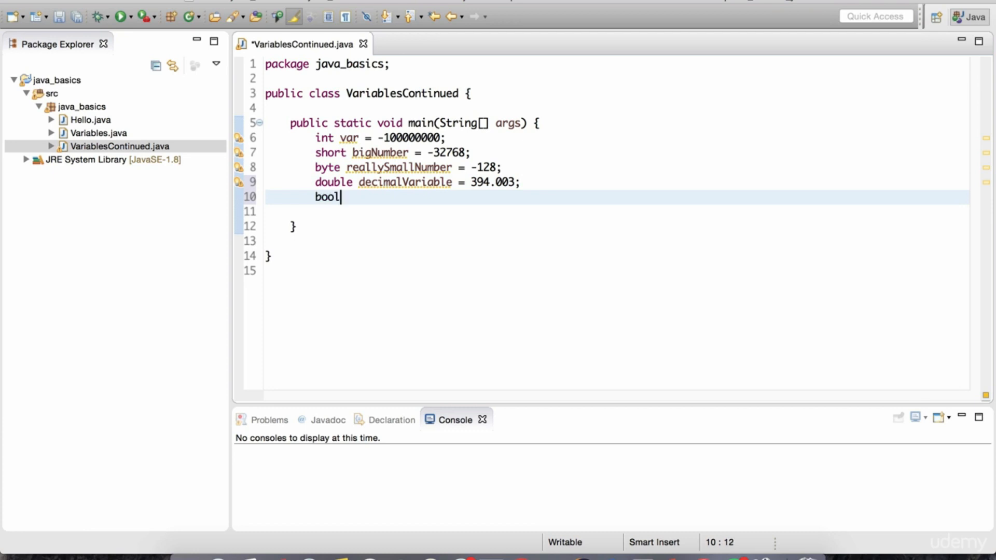
pyautogui.write('ean')
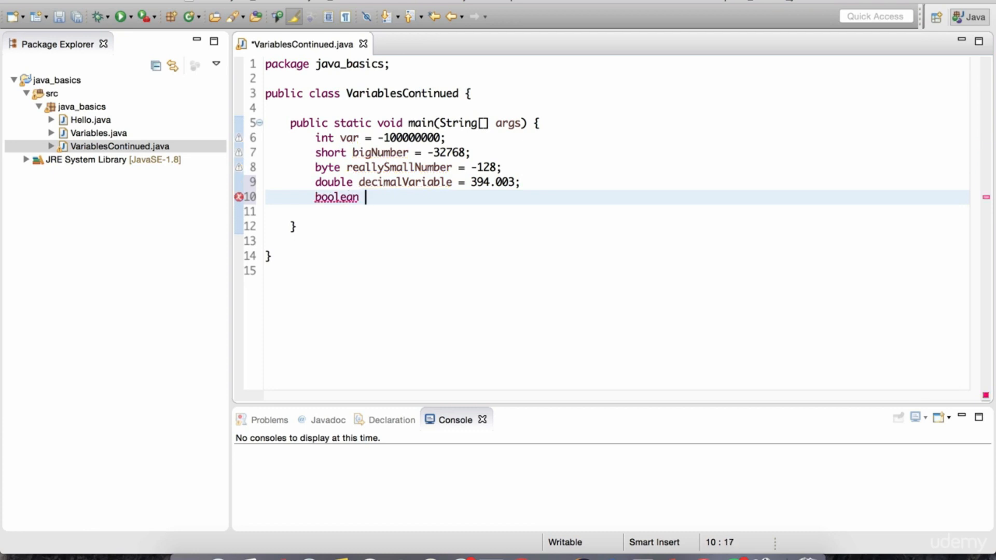
pyautogui.write('de')
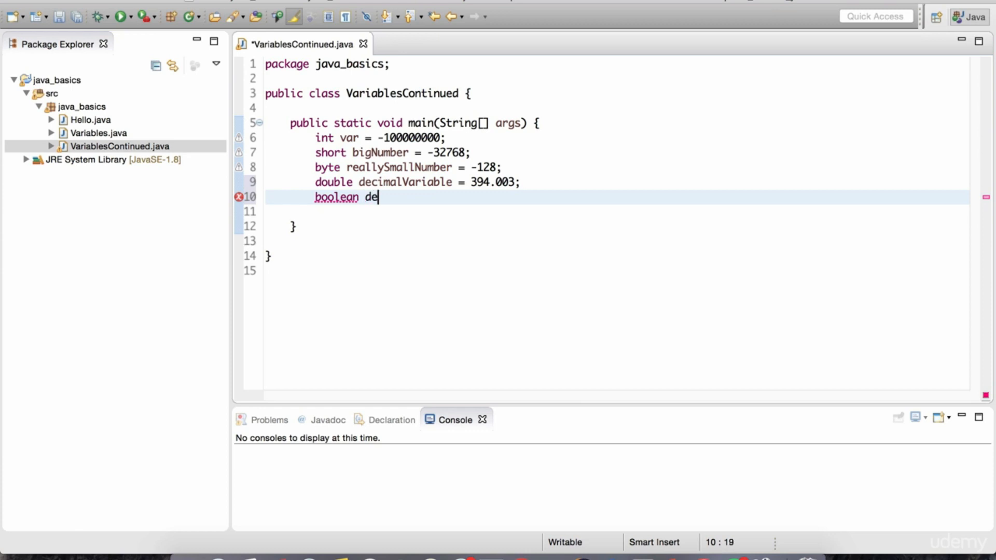
pyautogui.write('cision =')
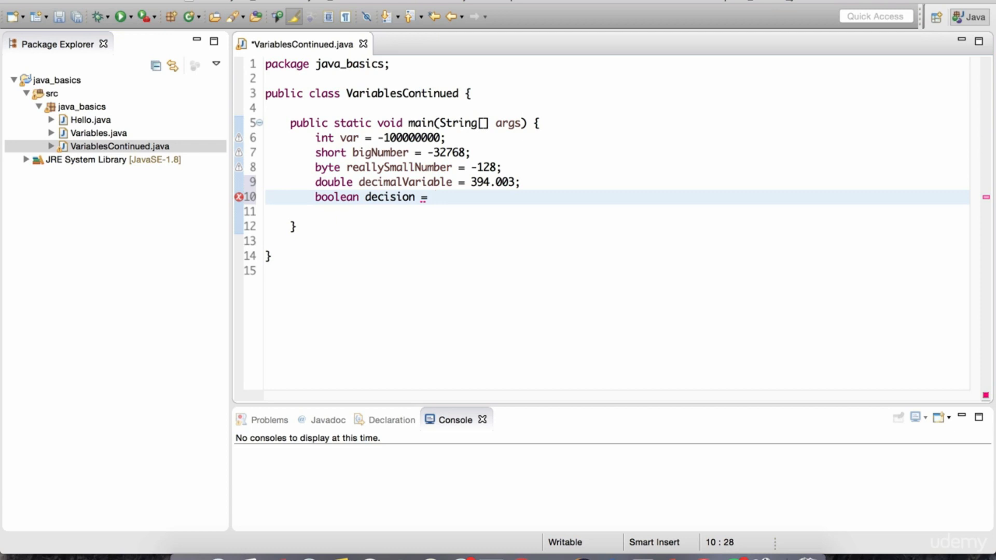
pyautogui.write('true')
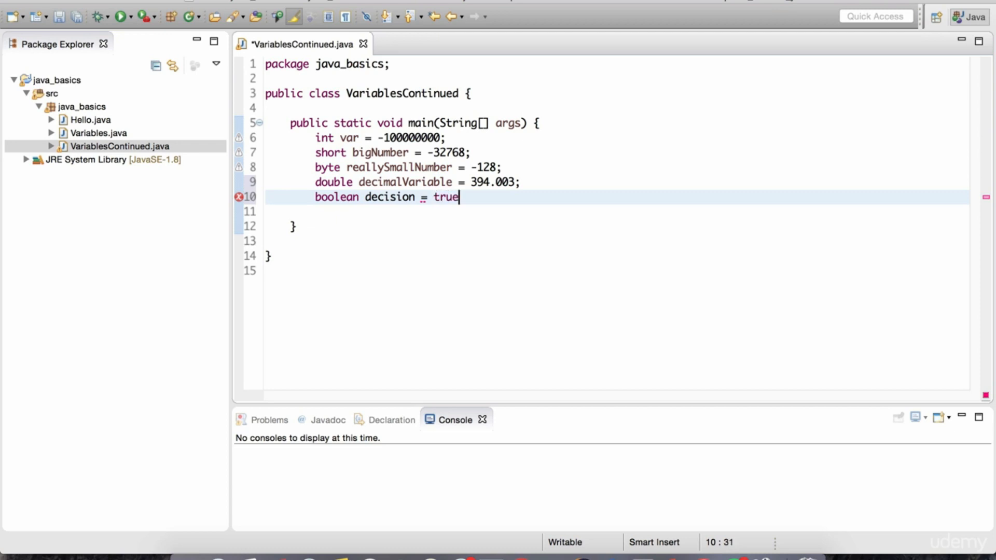
pyautogui.press('BackSpace')
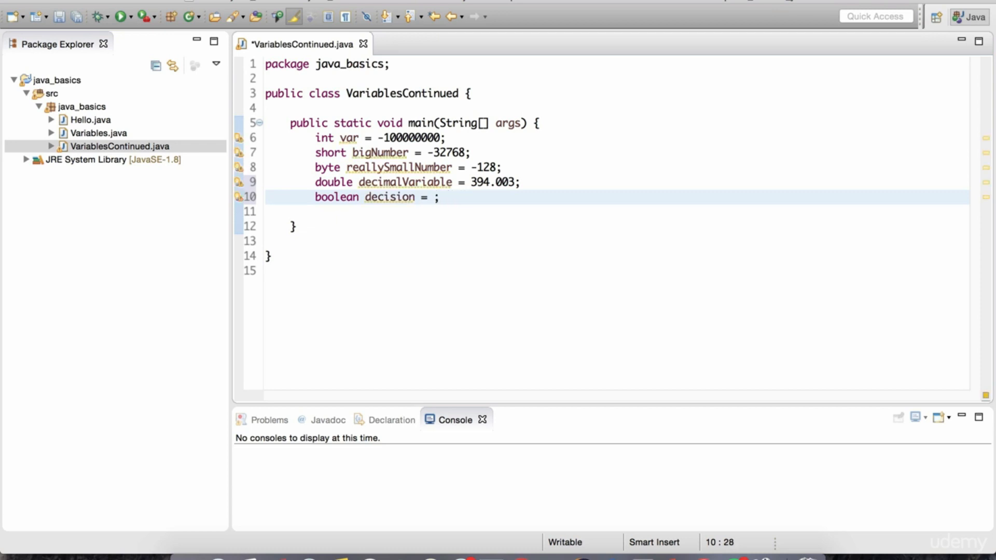
pyautogui.write('false')
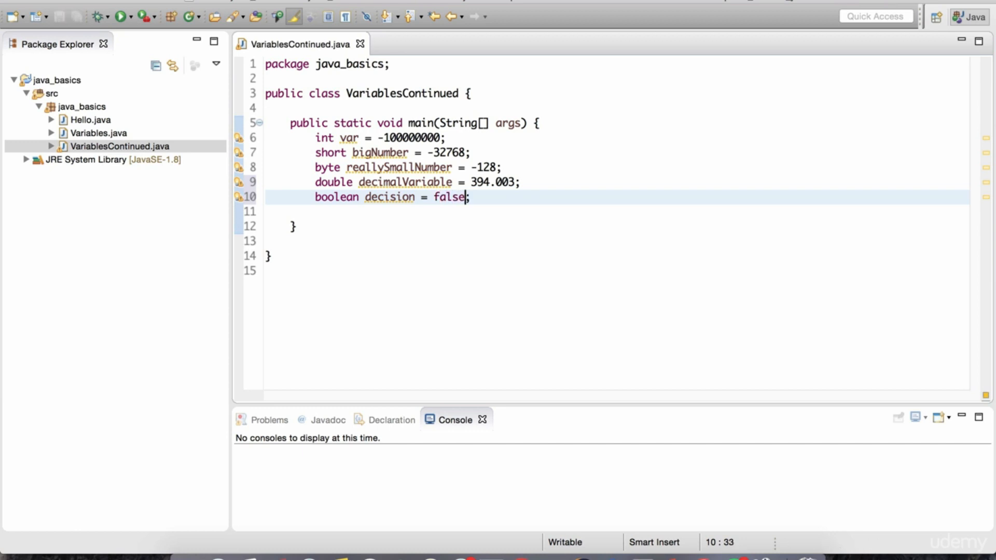
pyautogui.doubleClick(448, 197)
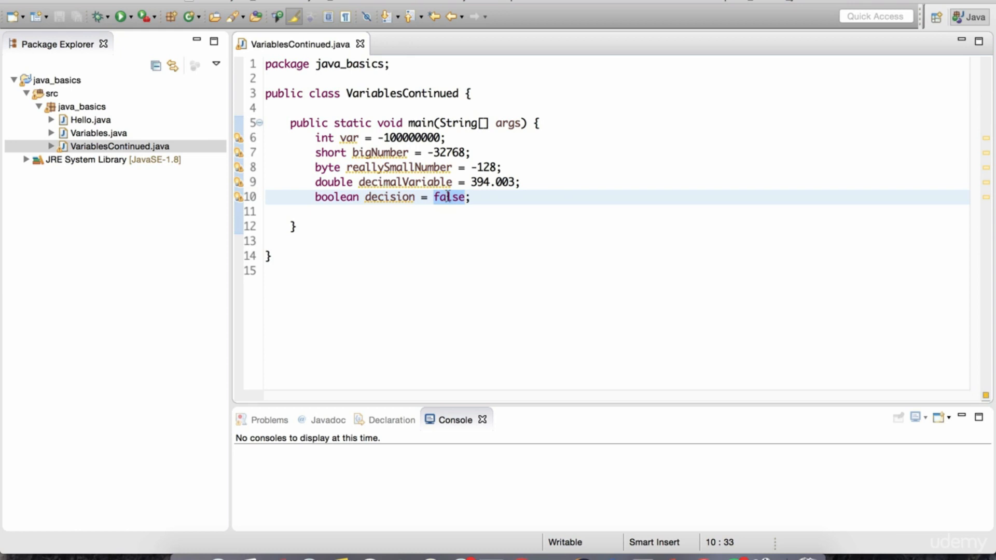
pyautogui.moveTo(450, 199)
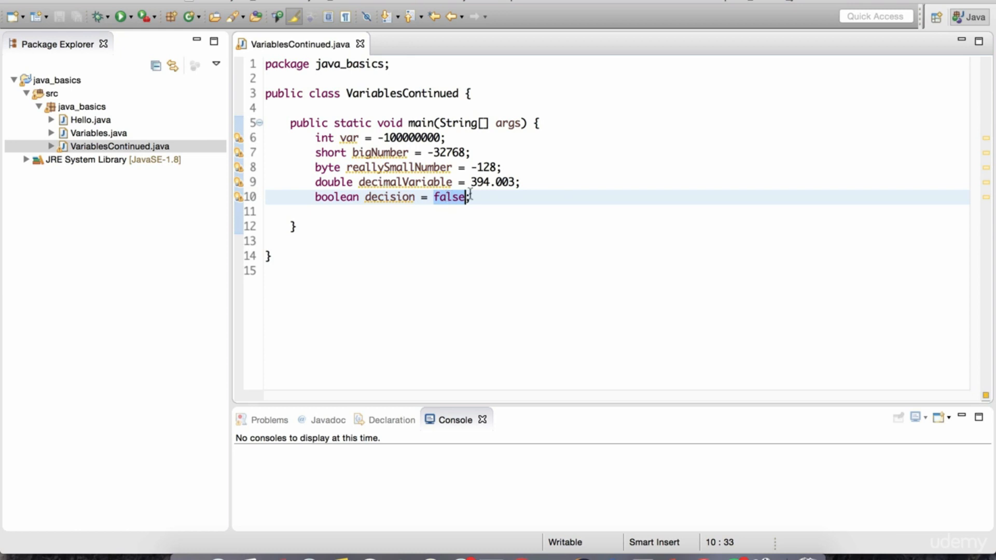
pyautogui.click(352, 197)
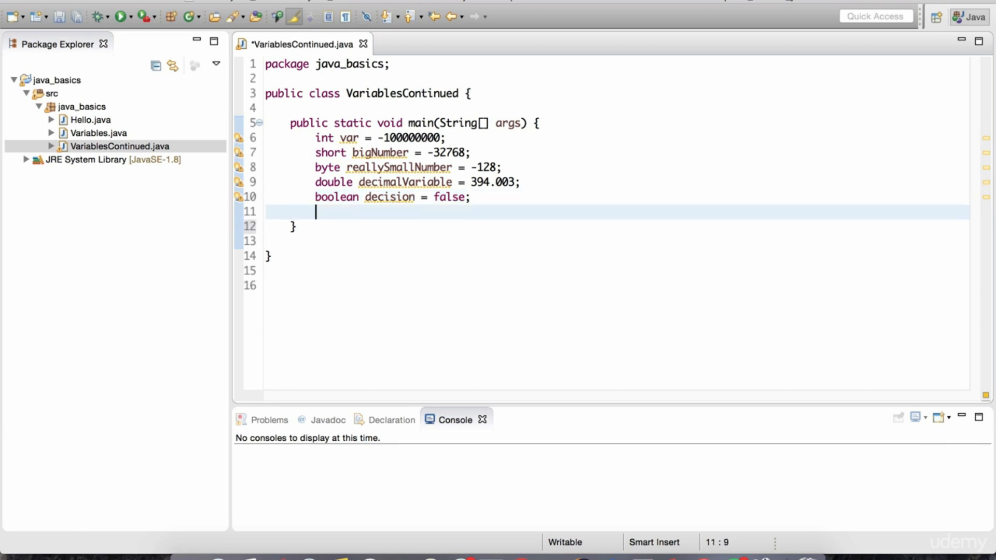
# Declare char letter = '9'; on line 11 and save the file
pyautogui.write('char')
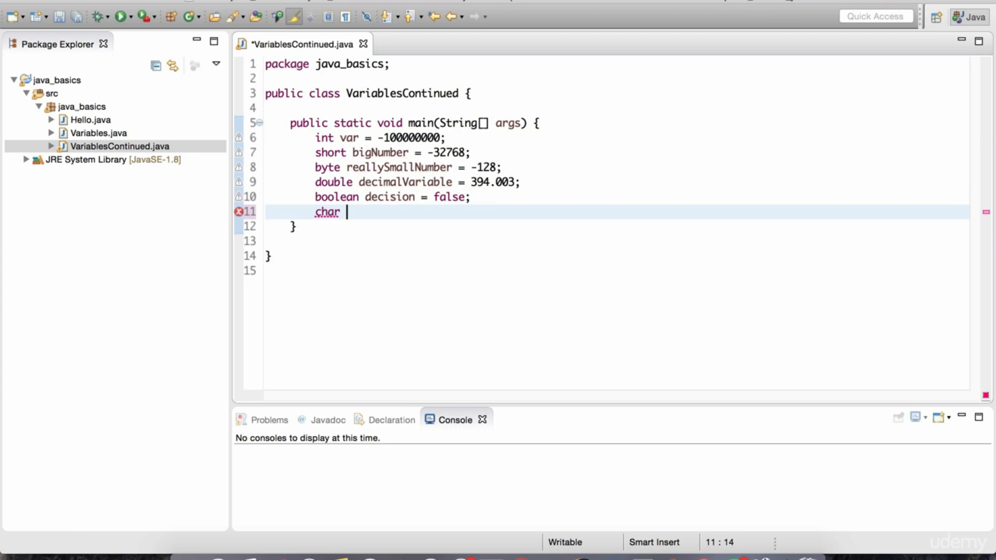
pyautogui.write('lett')
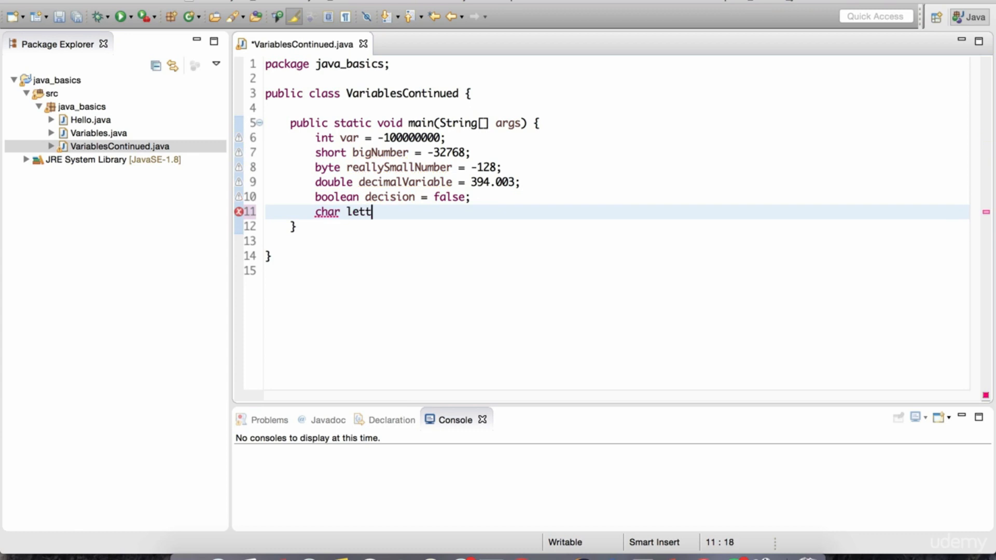
pyautogui.write('er =')
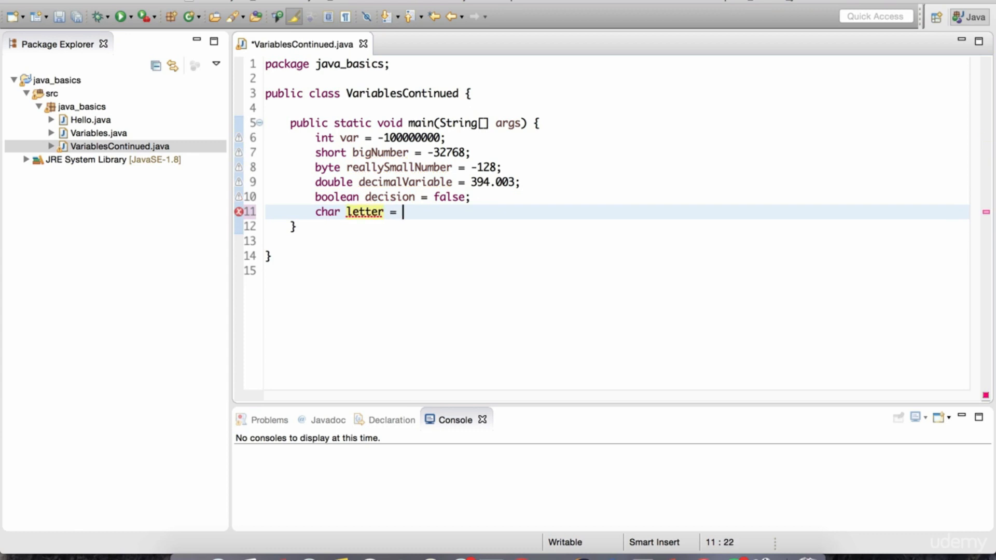
pyautogui.write("'';")
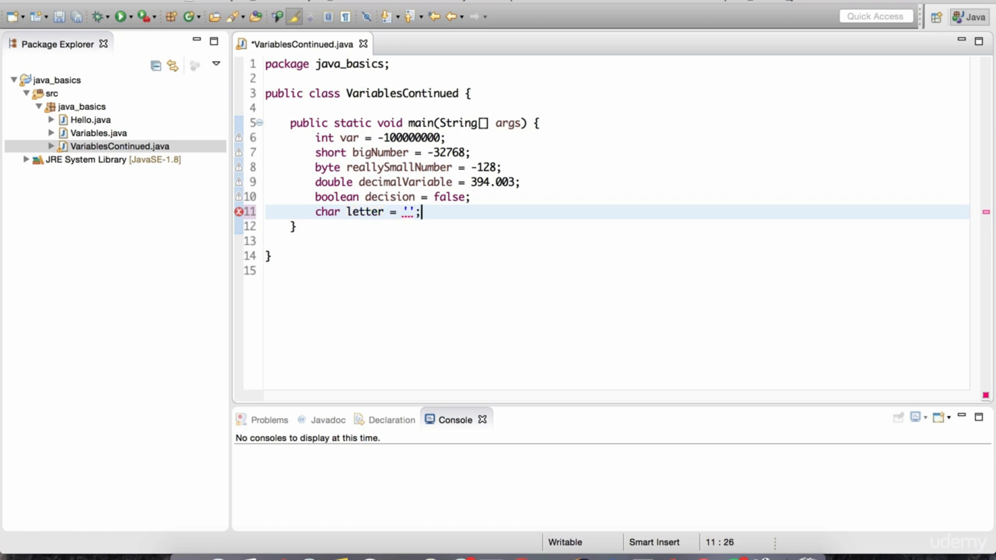
pyautogui.write('9')
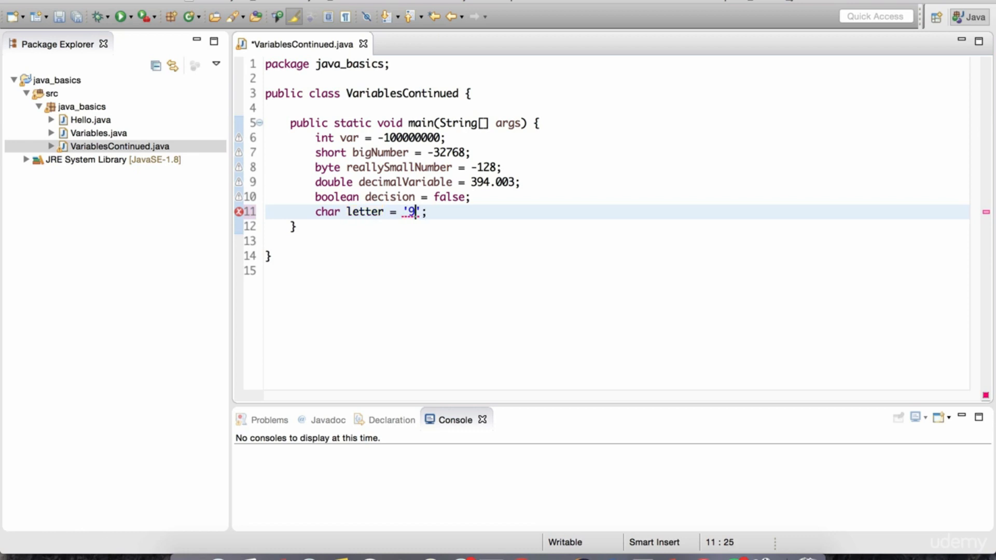
pyautogui.press('ctrl+s')
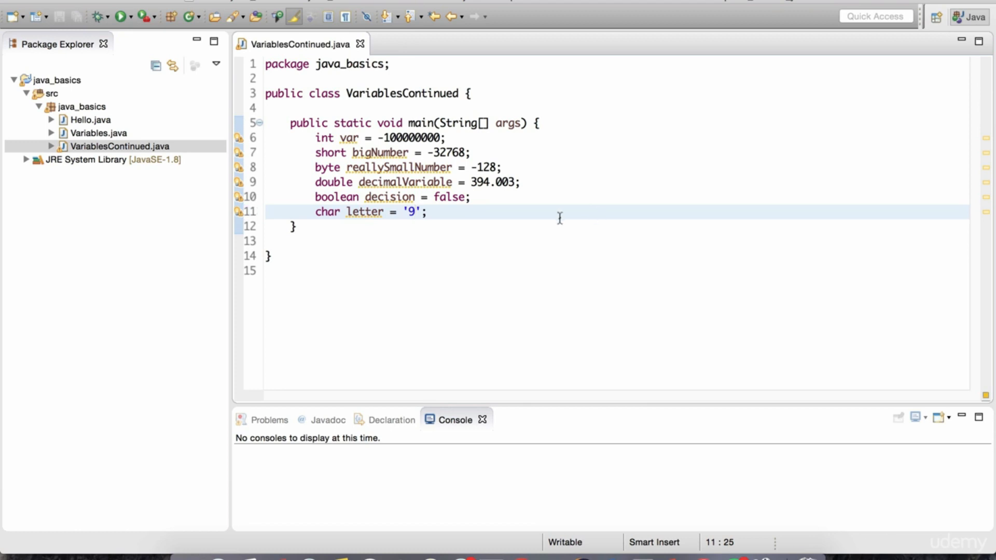
pyautogui.moveTo(481, 321)
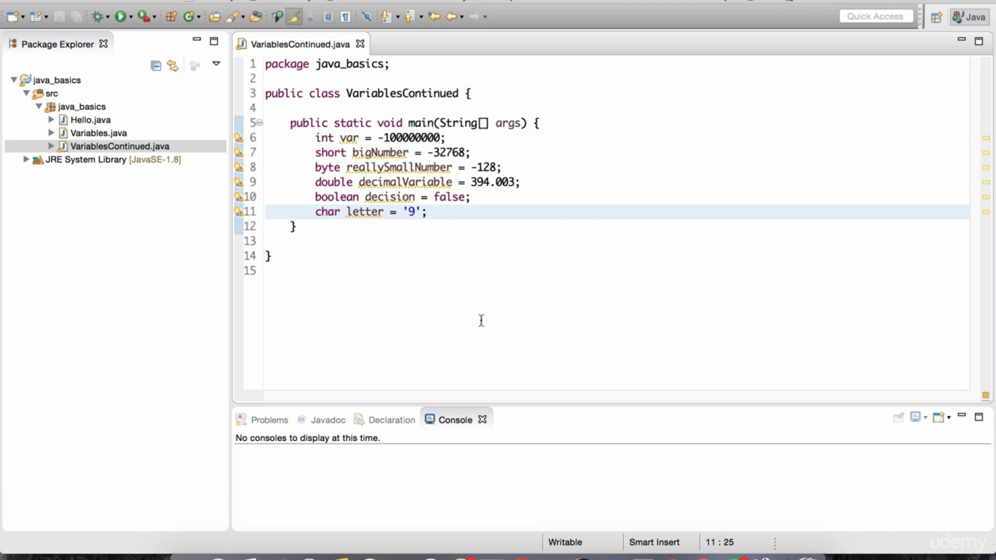
# Try the characters 0, * and 2, ending with '%', then switch to Safari
pyautogui.write('0')
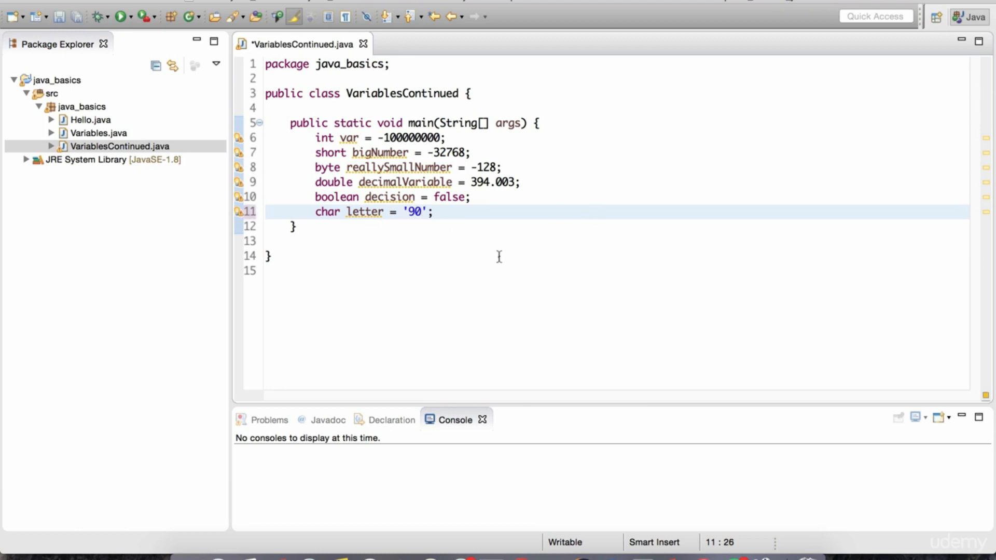
pyautogui.moveTo(413, 212)
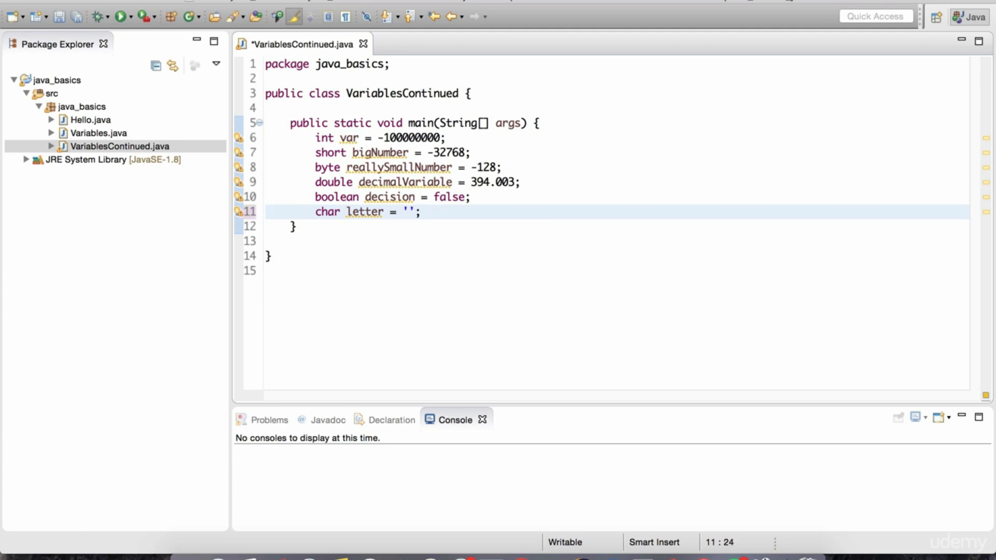
pyautogui.write('*')
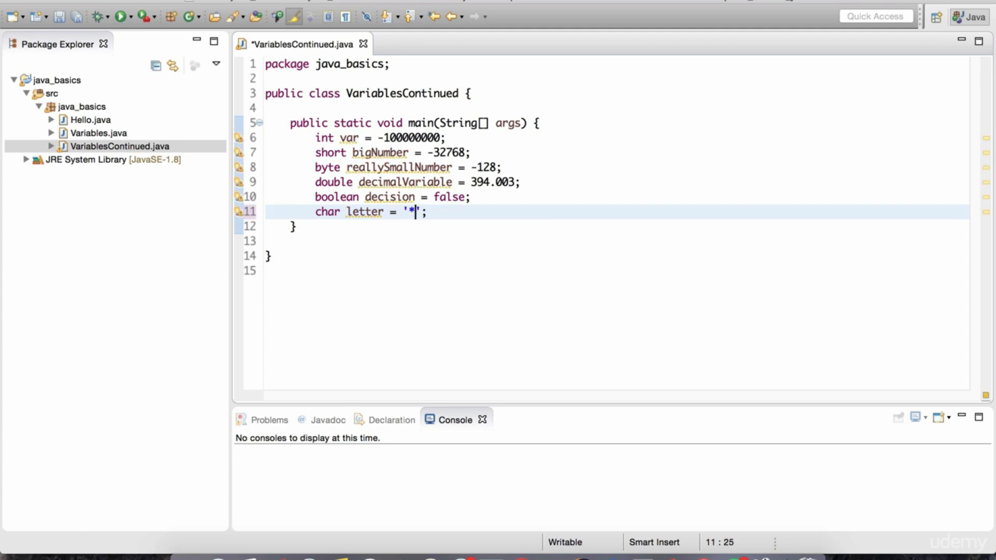
pyautogui.write('2')
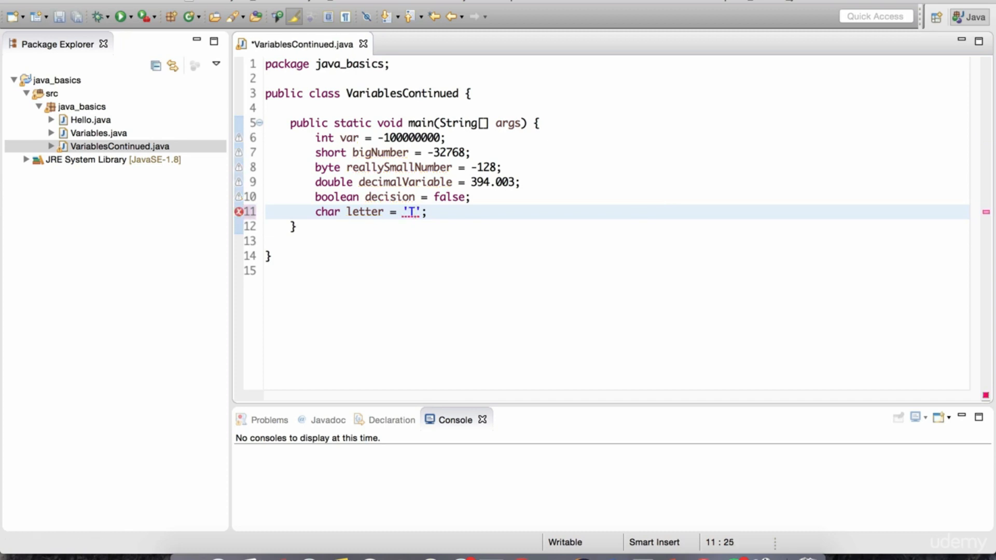
pyautogui.write('%')
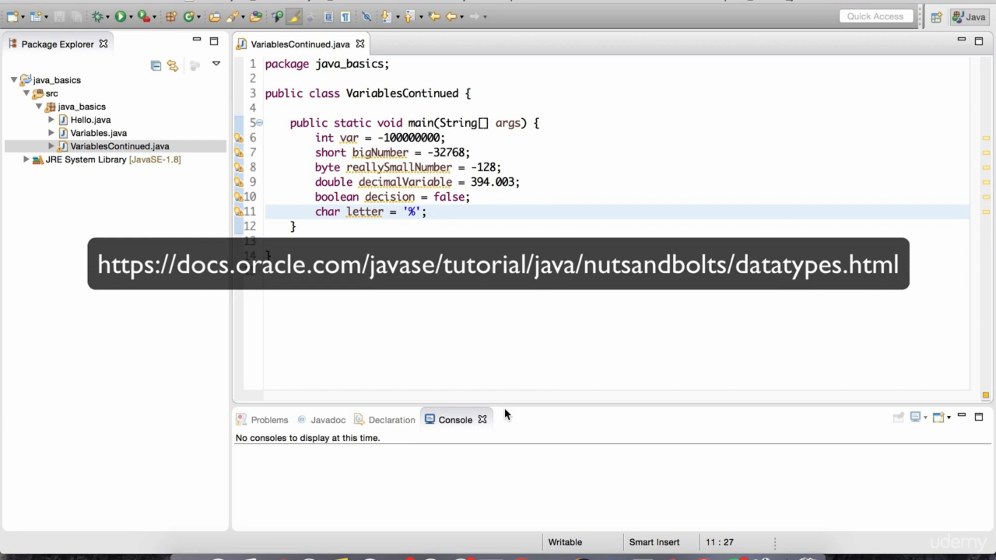
pyautogui.moveTo(309, 555)
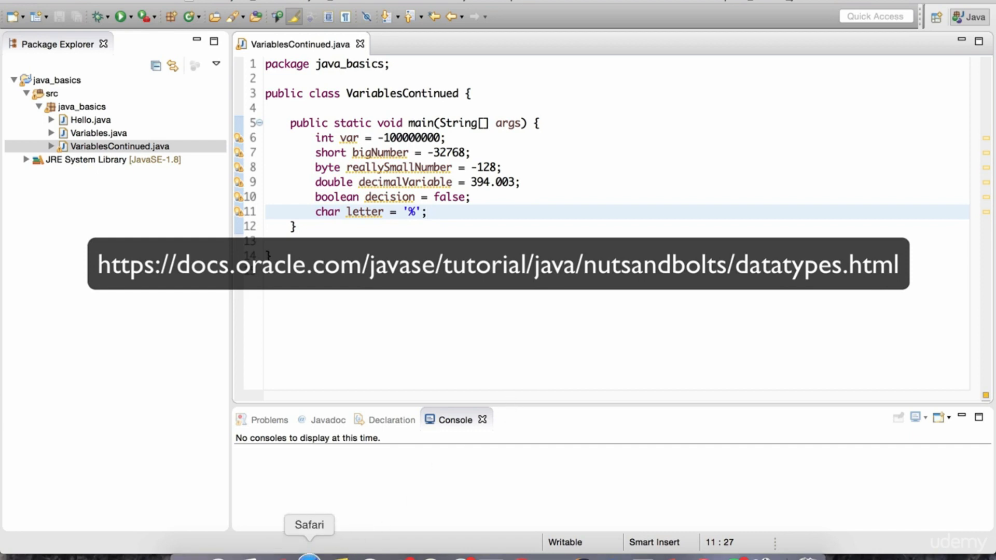
pyautogui.click(309, 525)
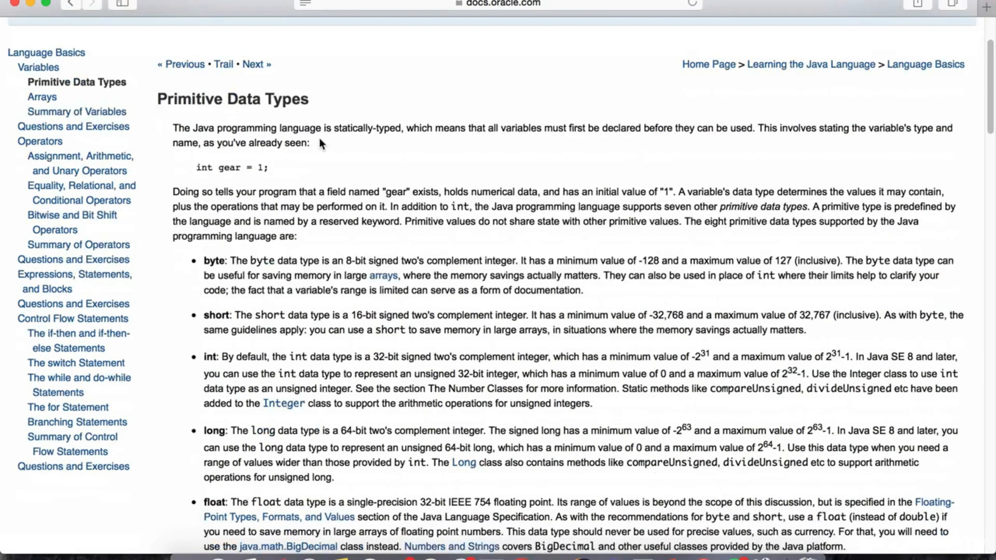
# Scroll the Primitive Data Types page through Default Values and Literals to Character and String Literals
pyautogui.scroll(-3)
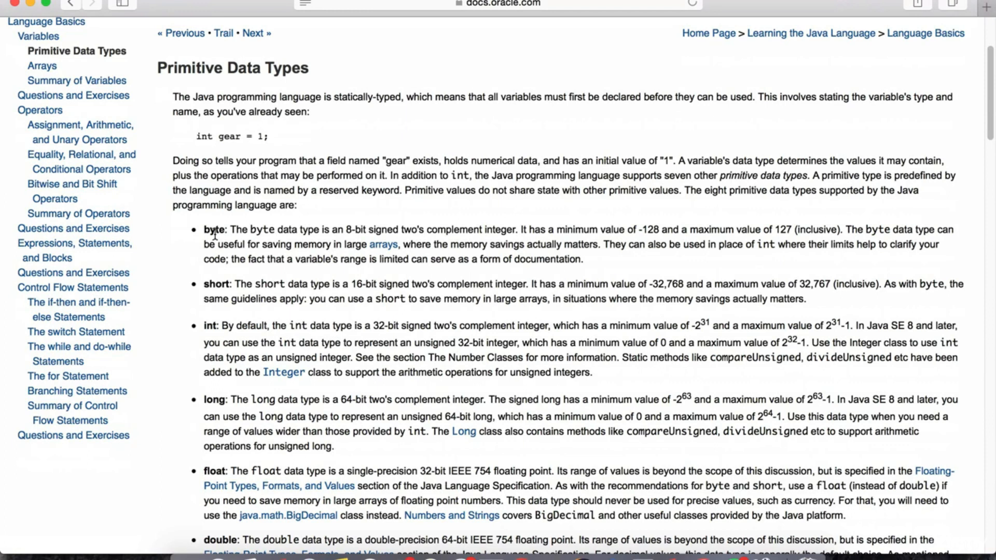
pyautogui.scroll(-3)
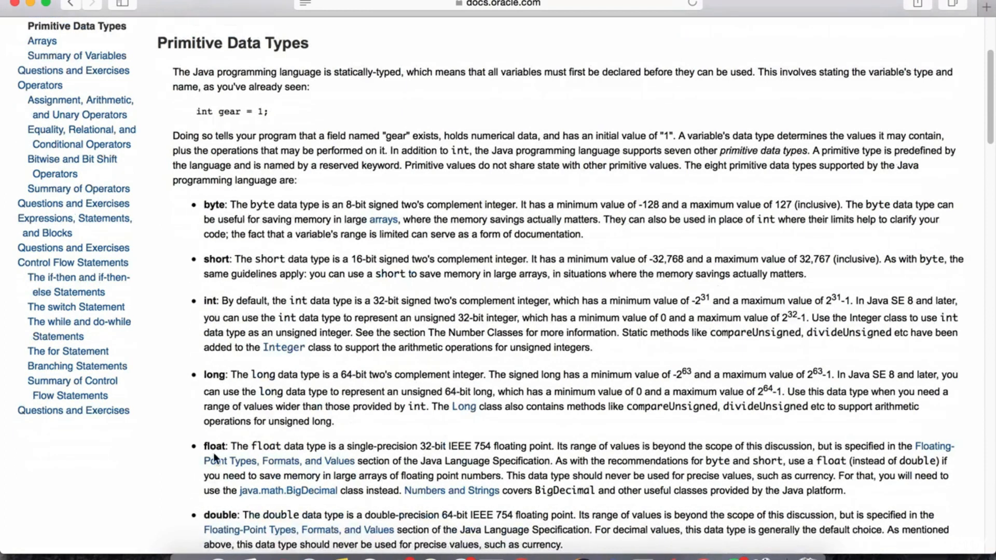
pyautogui.scroll(-3)
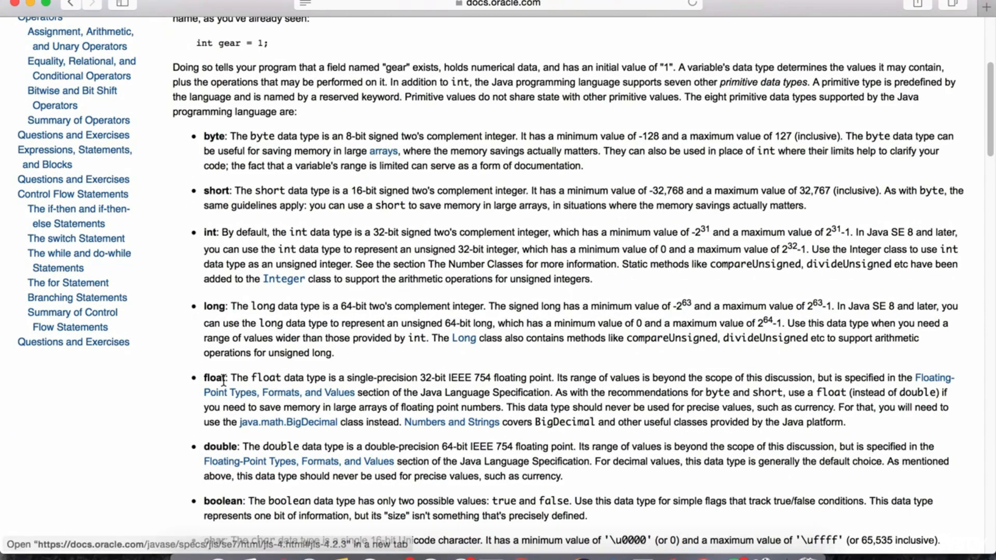
pyautogui.scroll(-3)
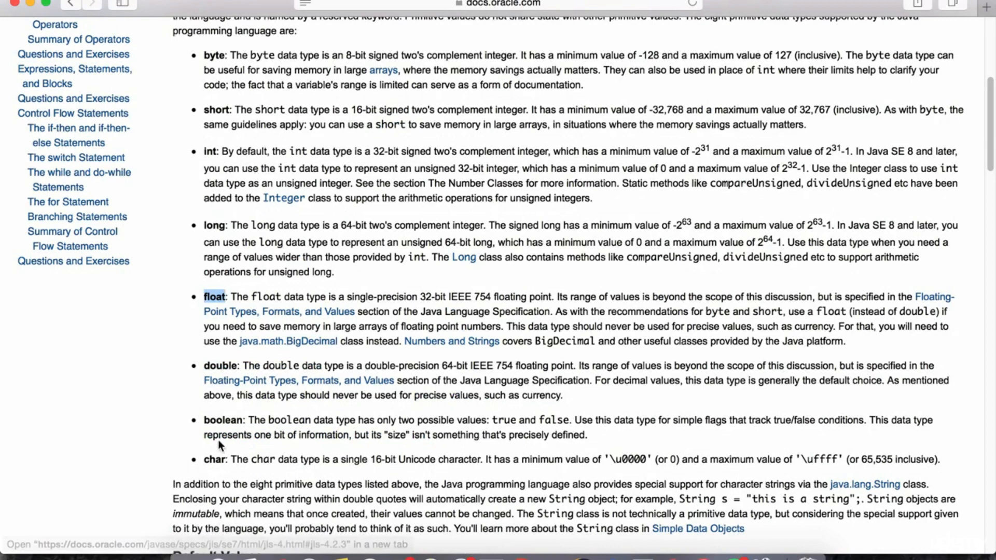
pyautogui.scroll(3)
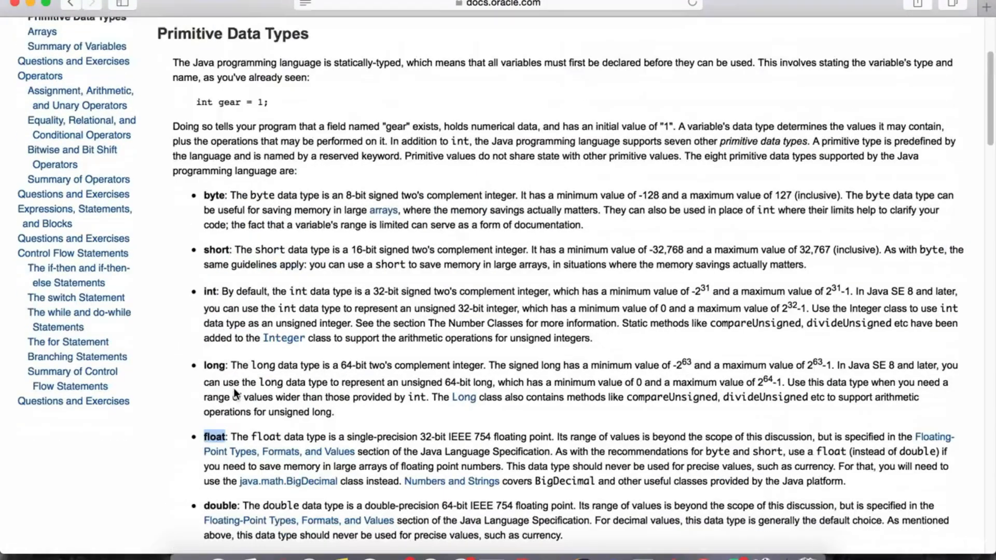
pyautogui.scroll(-3)
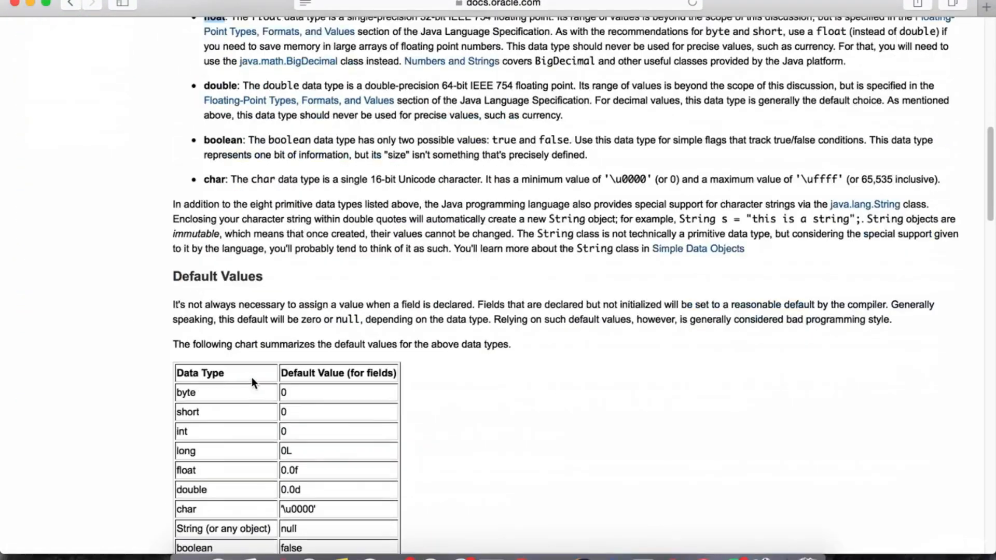
pyautogui.scroll(-3)
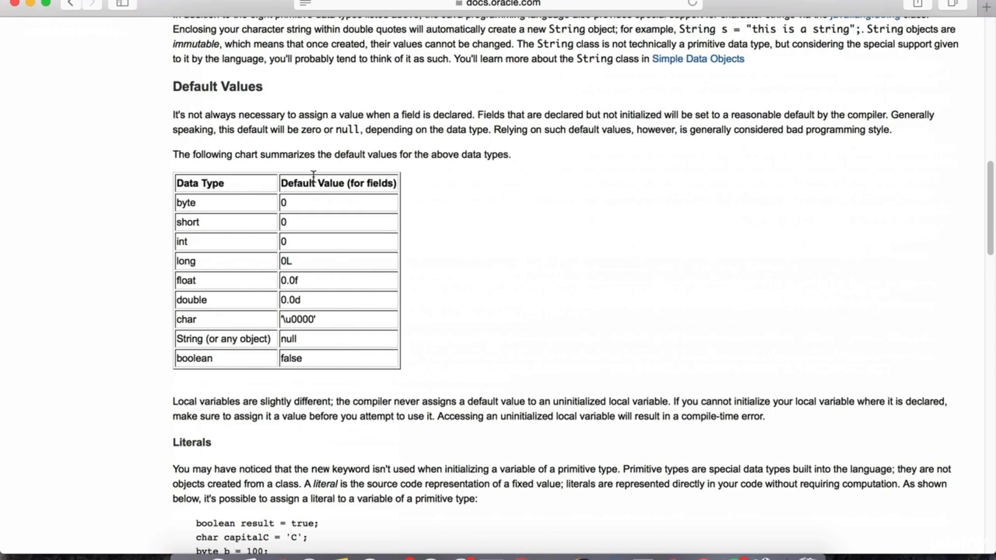
pyautogui.scroll(-3)
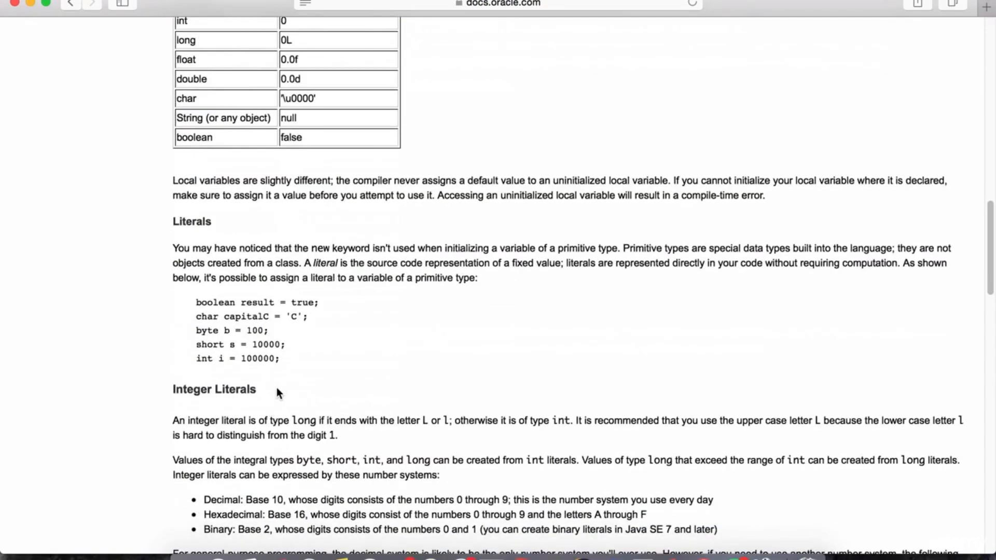
pyautogui.scroll(-3)
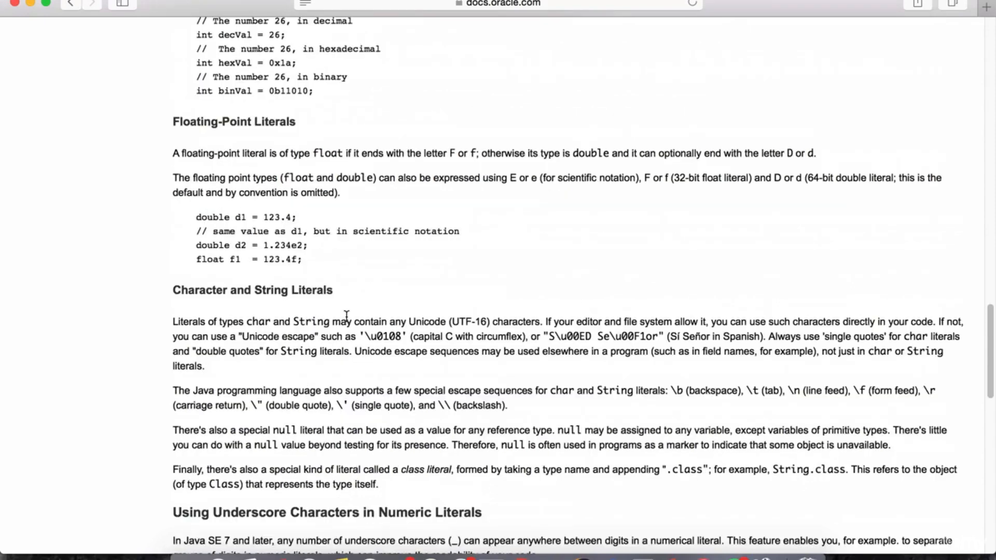
pyautogui.scroll(3)
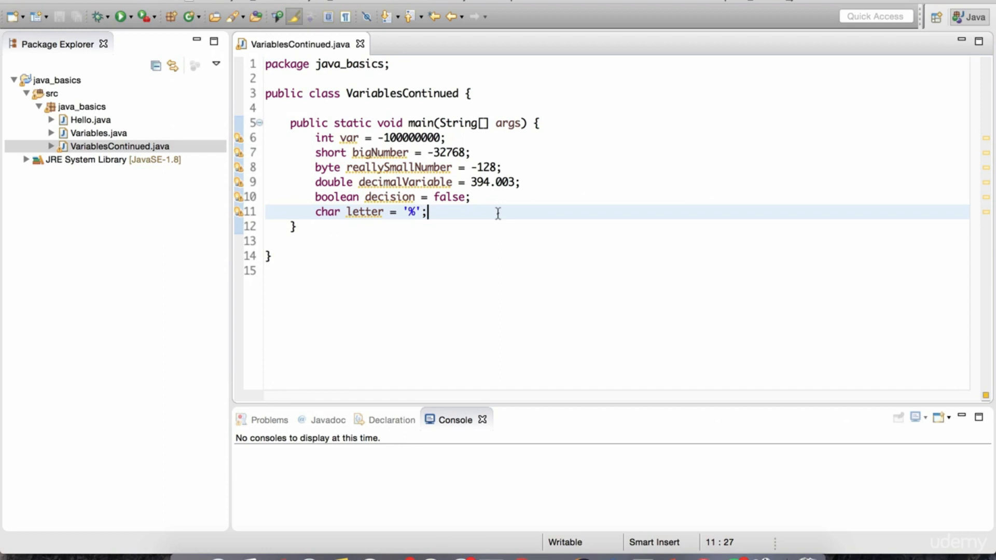
pyautogui.moveTo(444, 213)
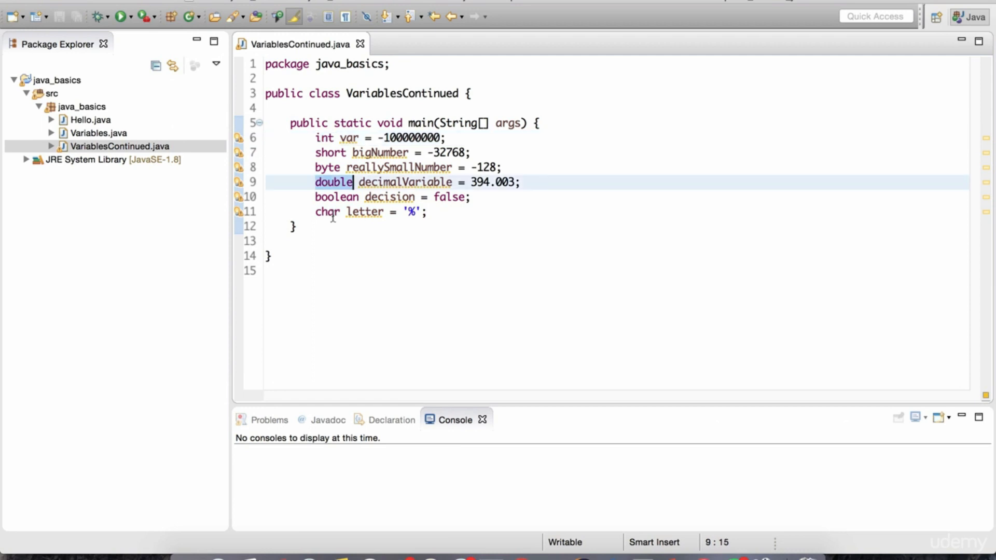
pyautogui.click(338, 196)
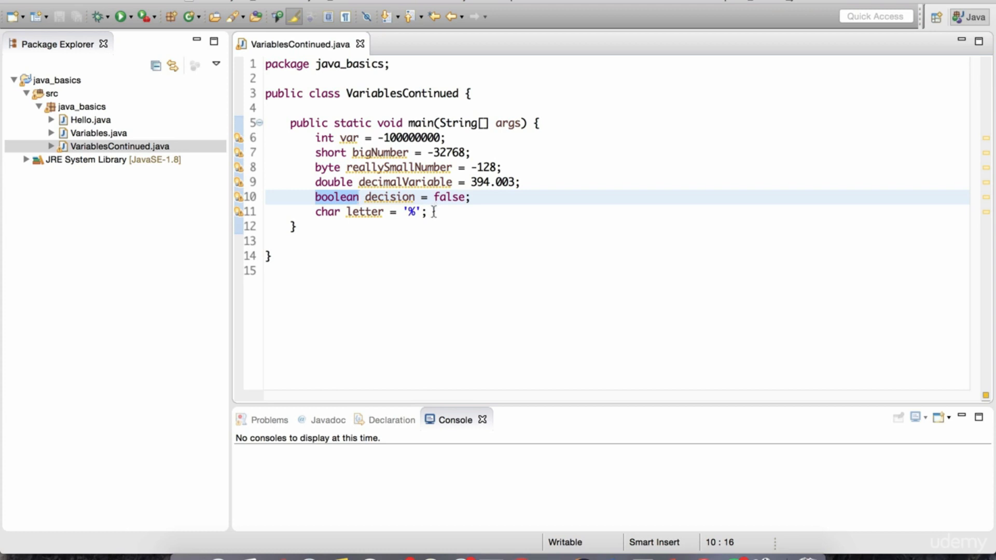
pyautogui.click(359, 197)
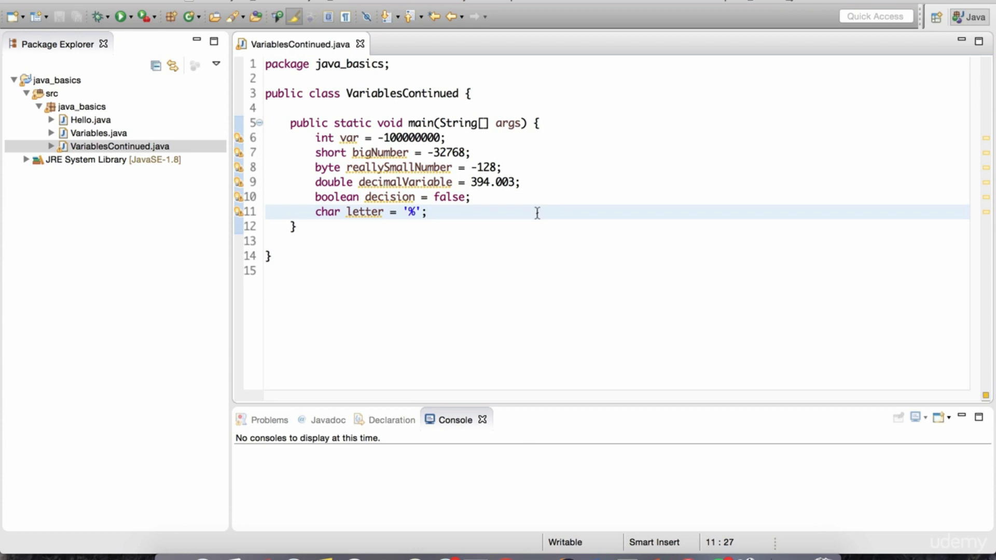
pyautogui.click(426, 212)
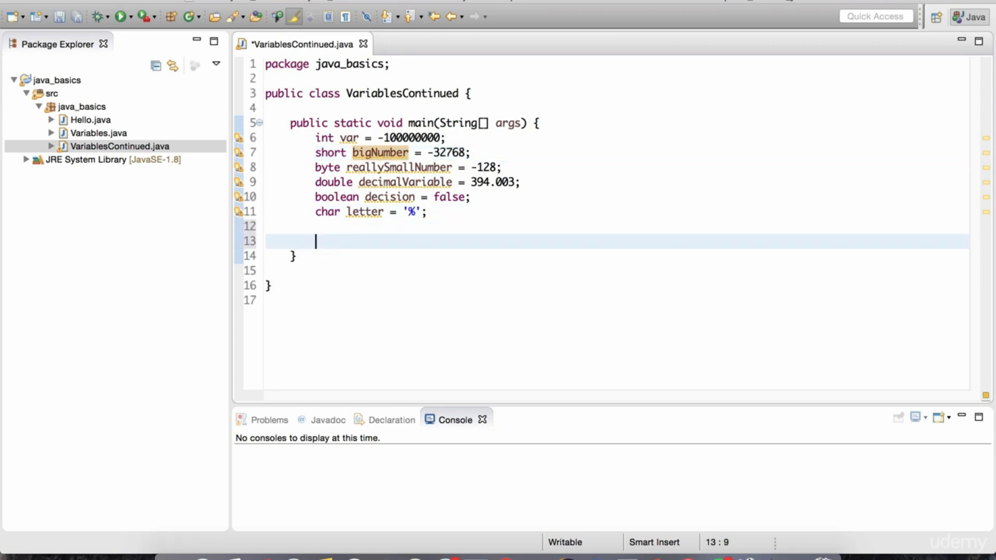
# Add bigNumber = 6; after the declarations, followed by blank lines
pyautogui.write('big')
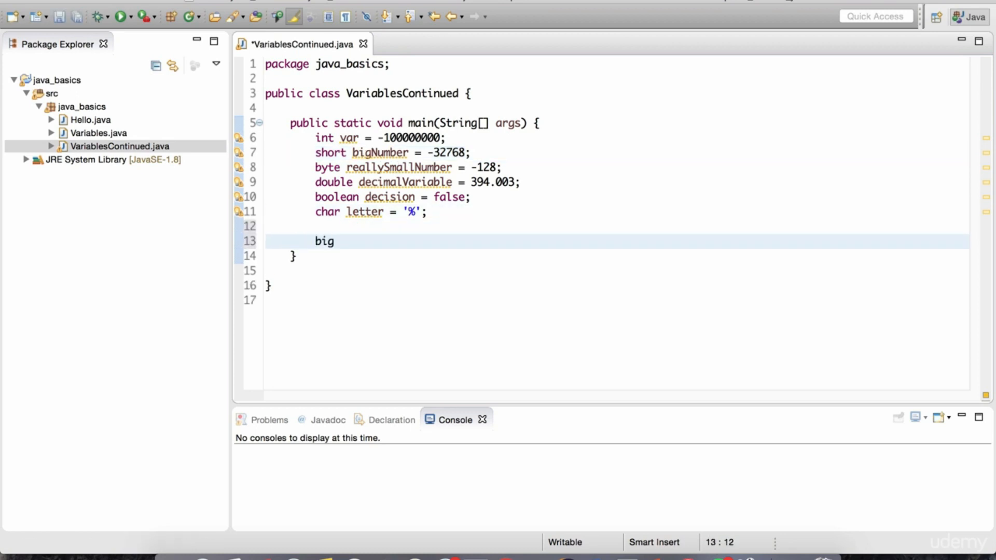
pyautogui.write('Number = 6;')
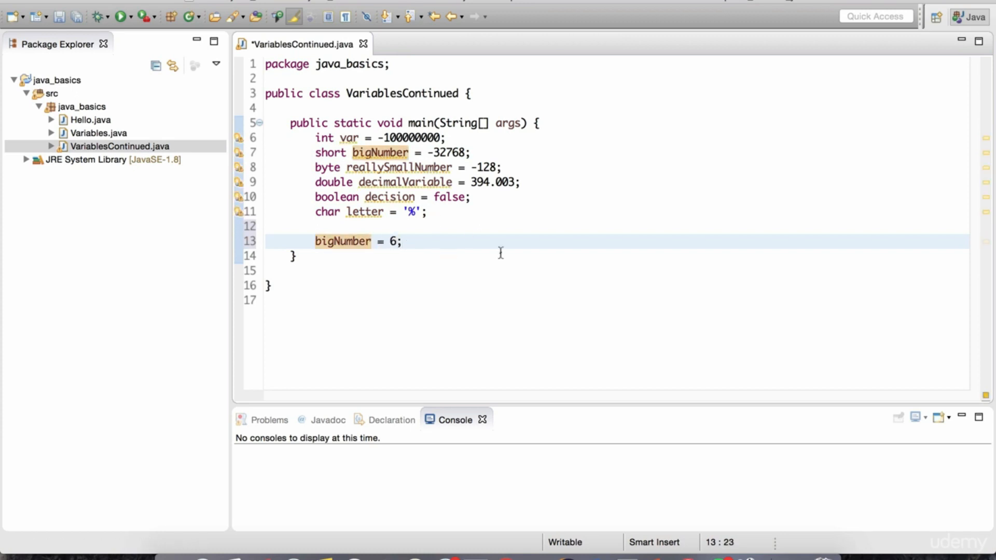
pyautogui.press('enter')
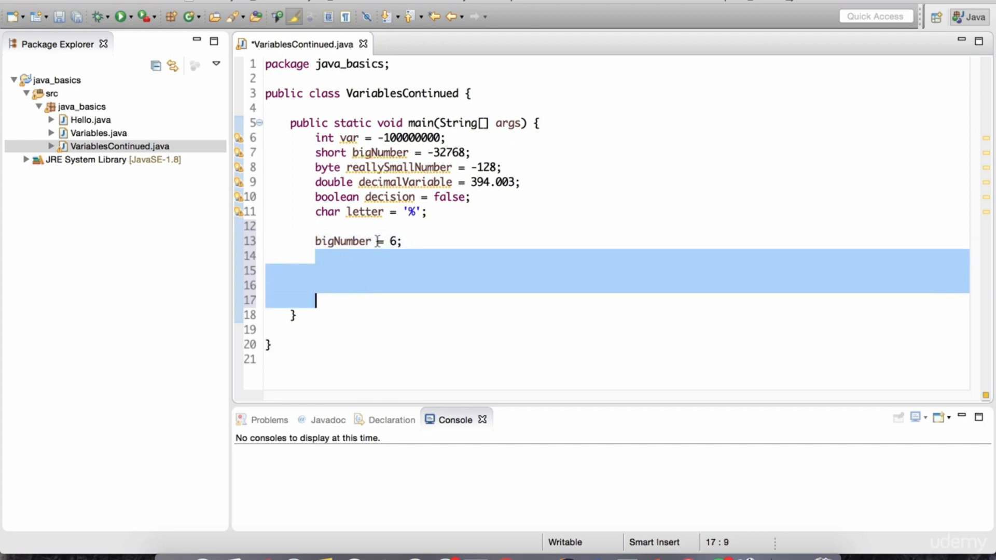
# Point out the byte and int declarations, then return to the blank lines
pyautogui.click(393, 241)
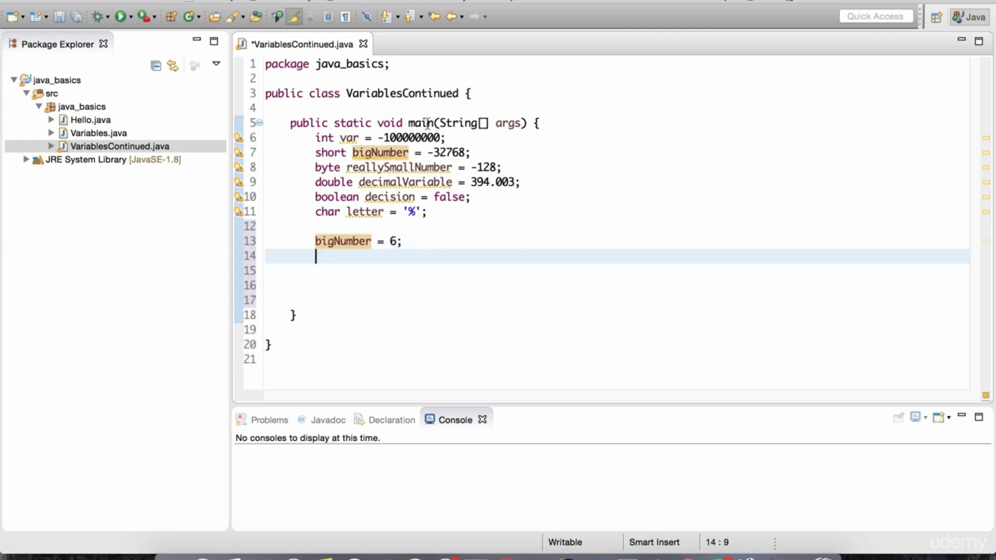
pyautogui.moveTo(424, 122)
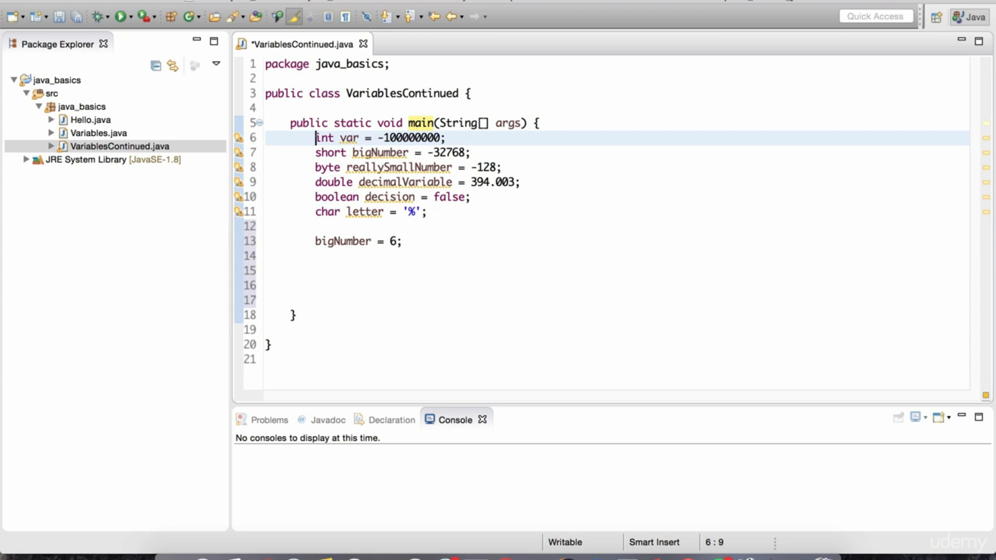
pyautogui.press('Down')
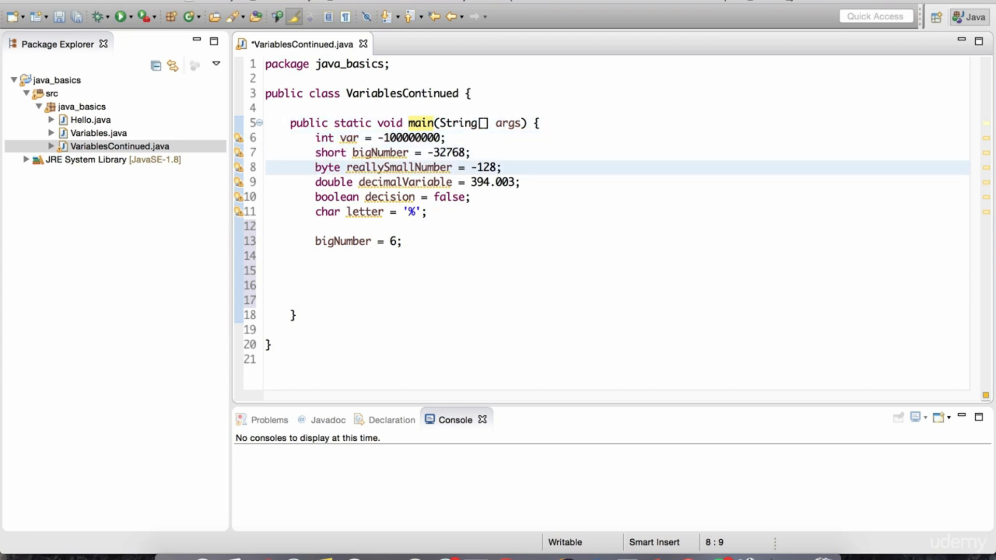
pyautogui.click(316, 137)
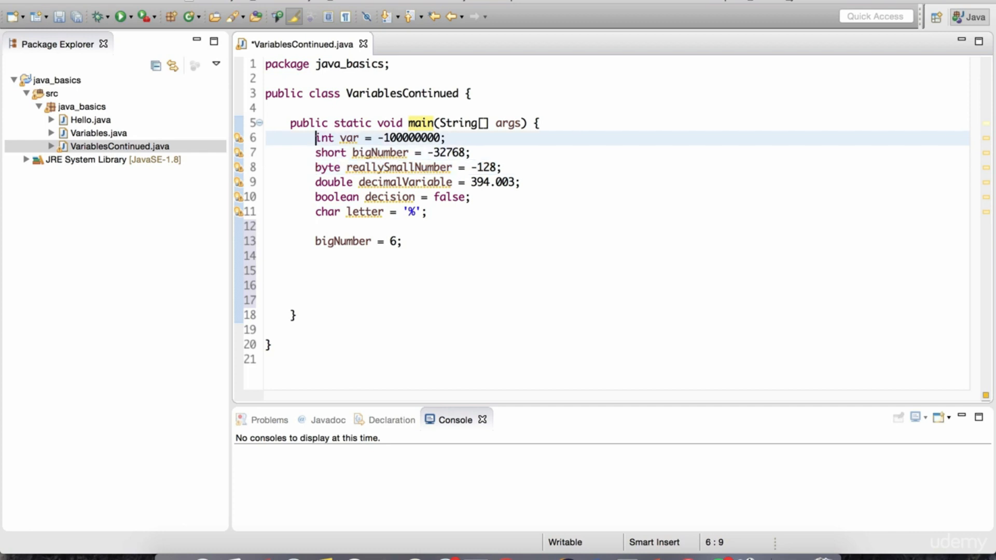
pyautogui.click(316, 182)
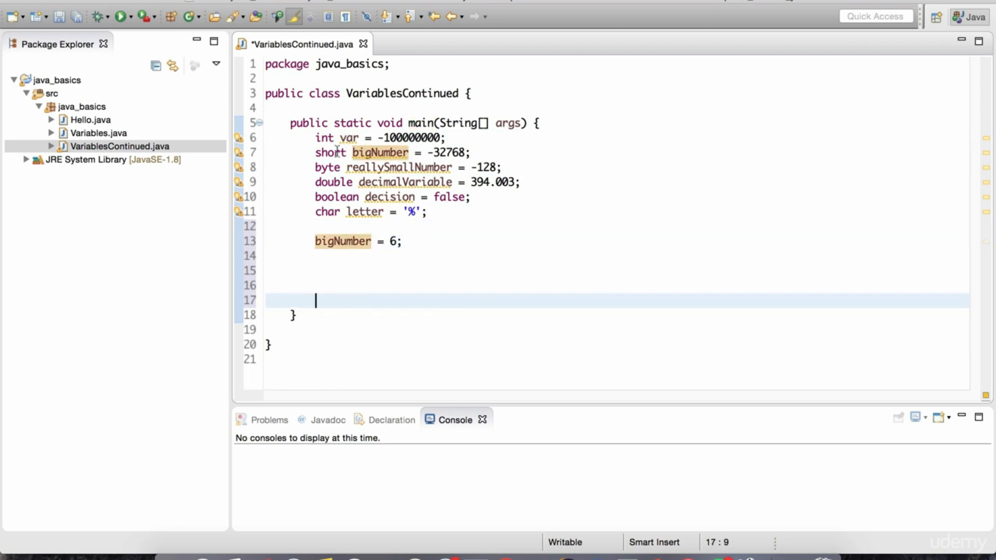
pyautogui.click(376, 152)
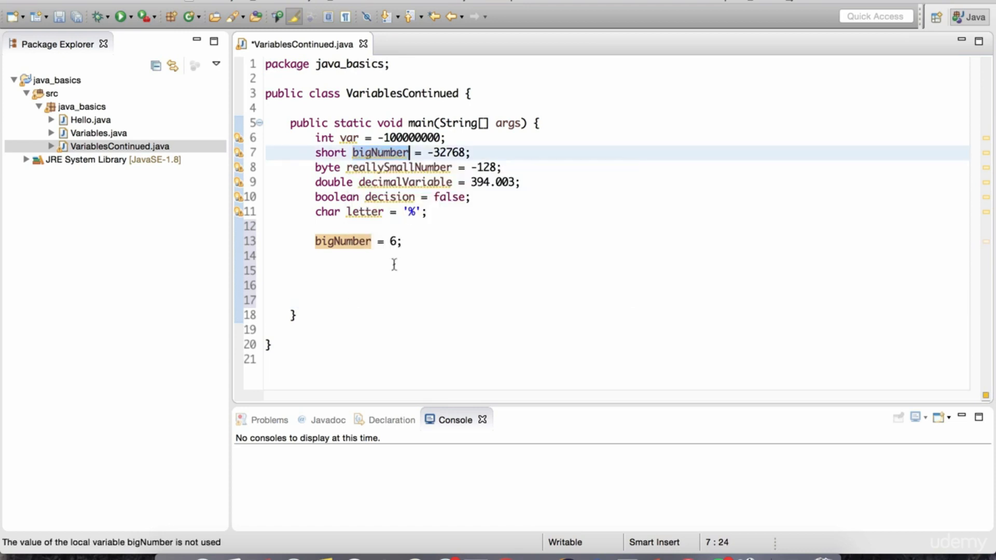
# Change the value to 6.00 and examine the error against the short type and reallySmallNumber
pyautogui.write('.0')
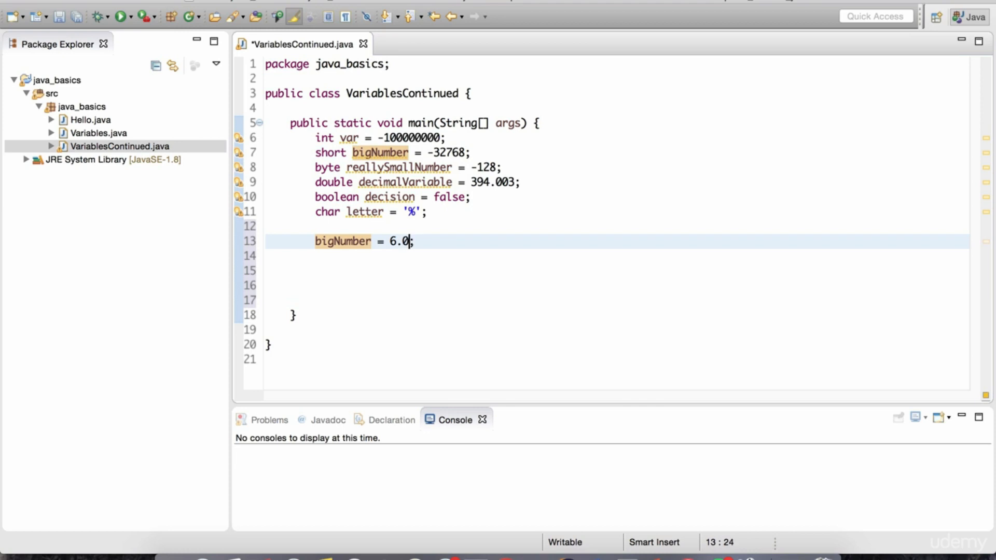
pyautogui.write('0')
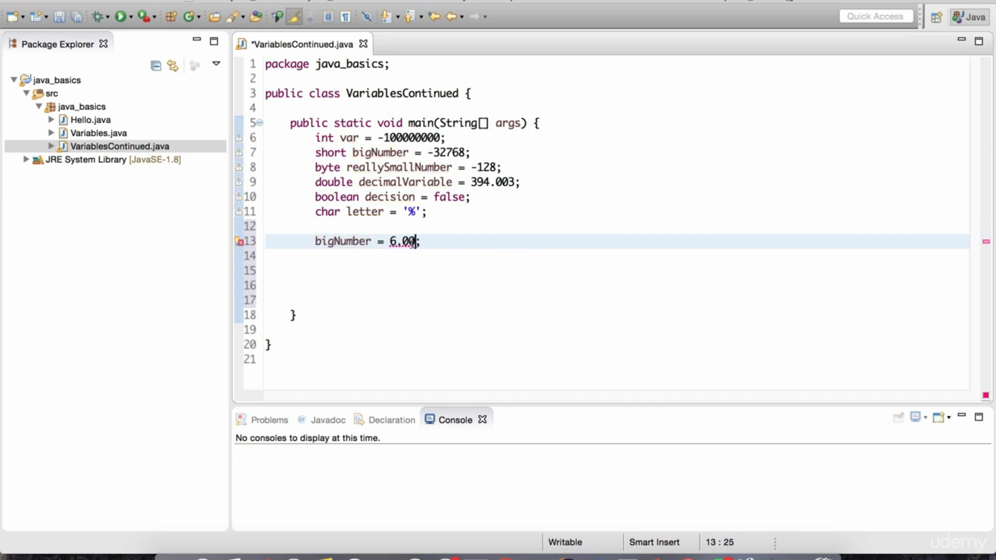
pyautogui.doubleClick(379, 153)
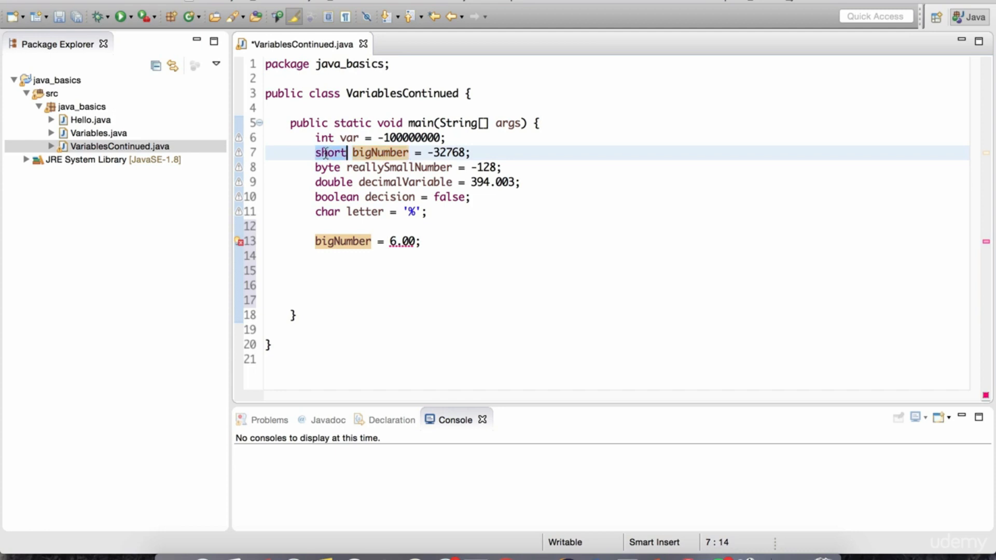
pyautogui.click(391, 241)
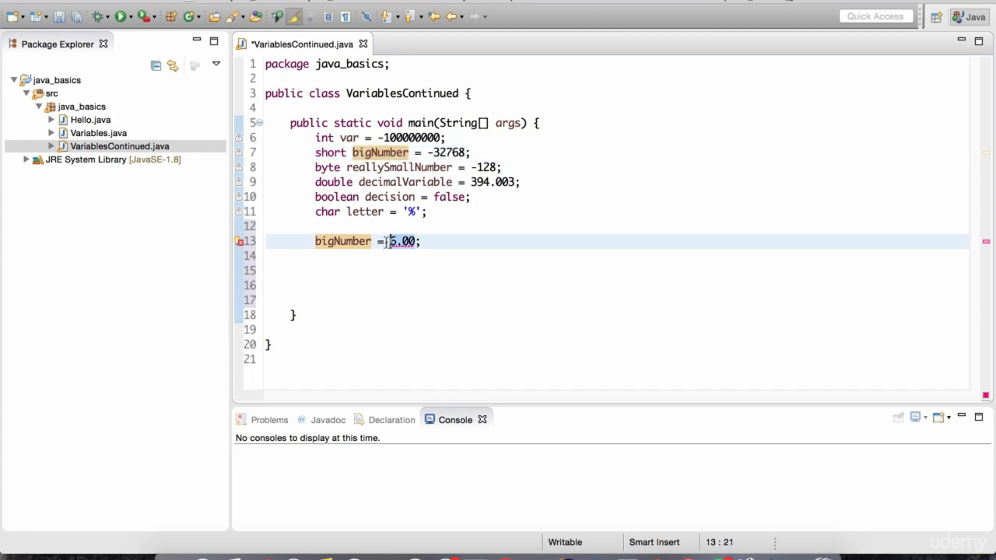
pyautogui.moveTo(403, 242)
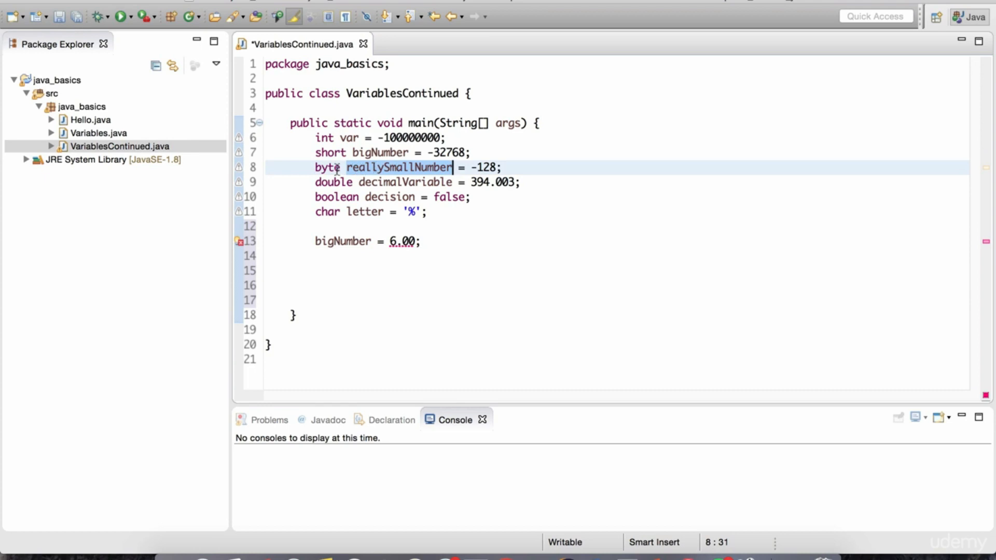
pyautogui.click(320, 182)
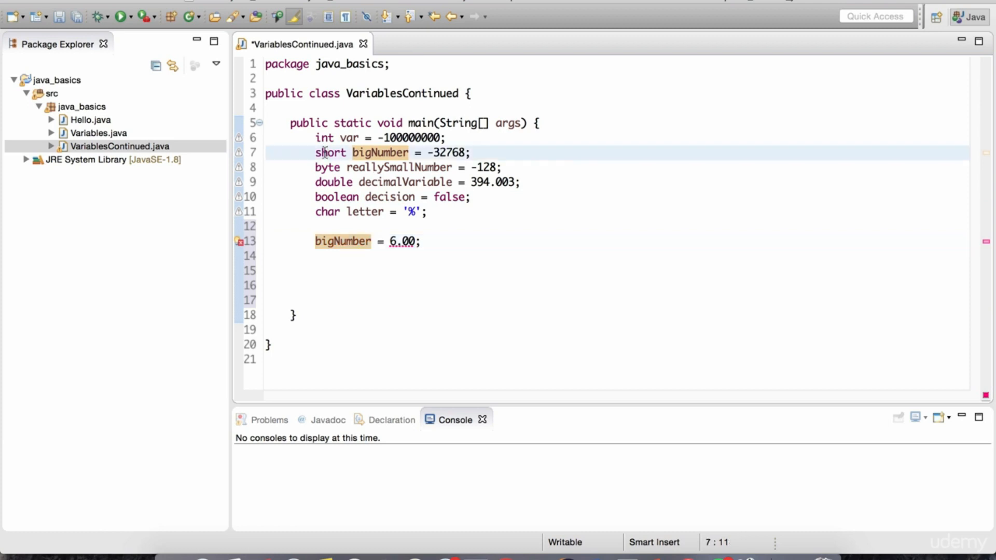
pyautogui.doubleClick(330, 152)
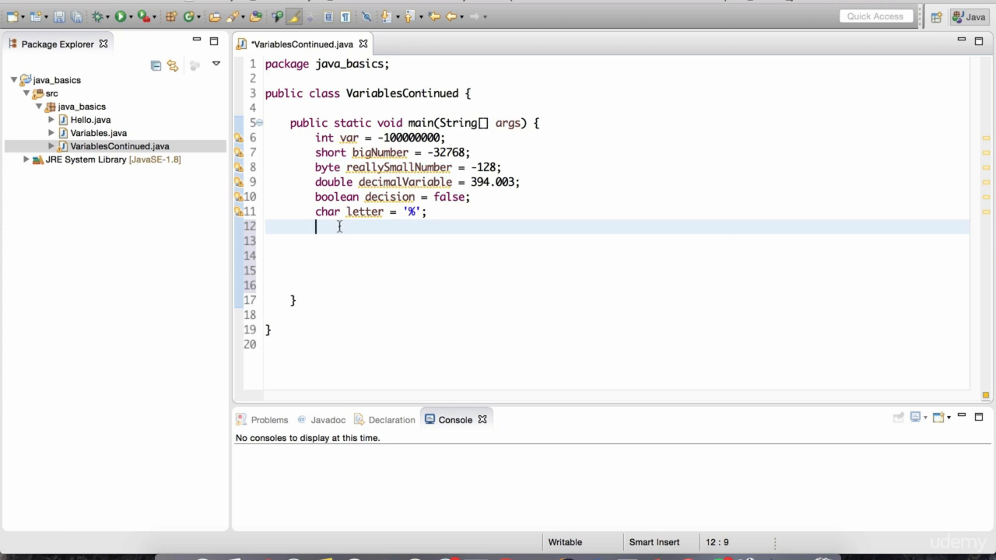
pyautogui.moveTo(306, 122)
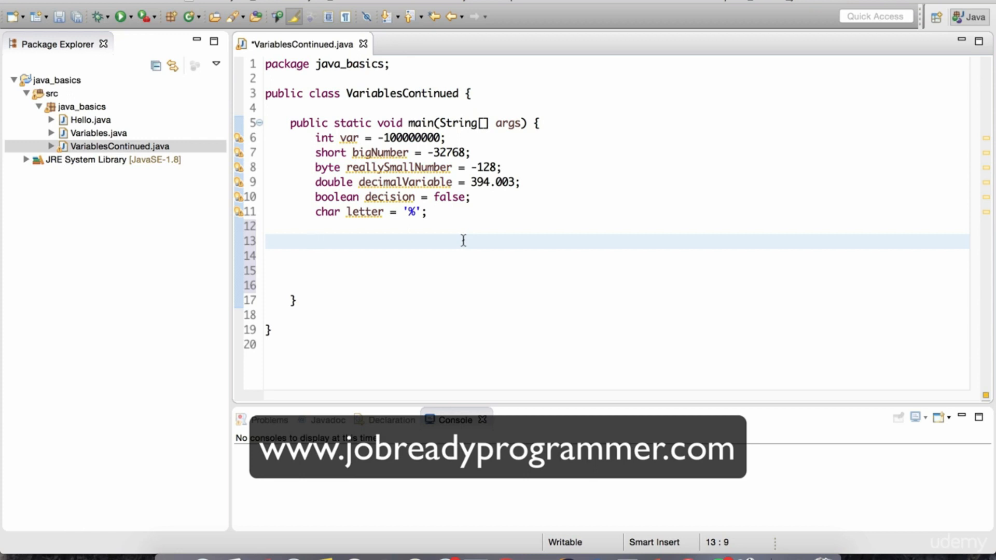
pyautogui.moveTo(324, 189)
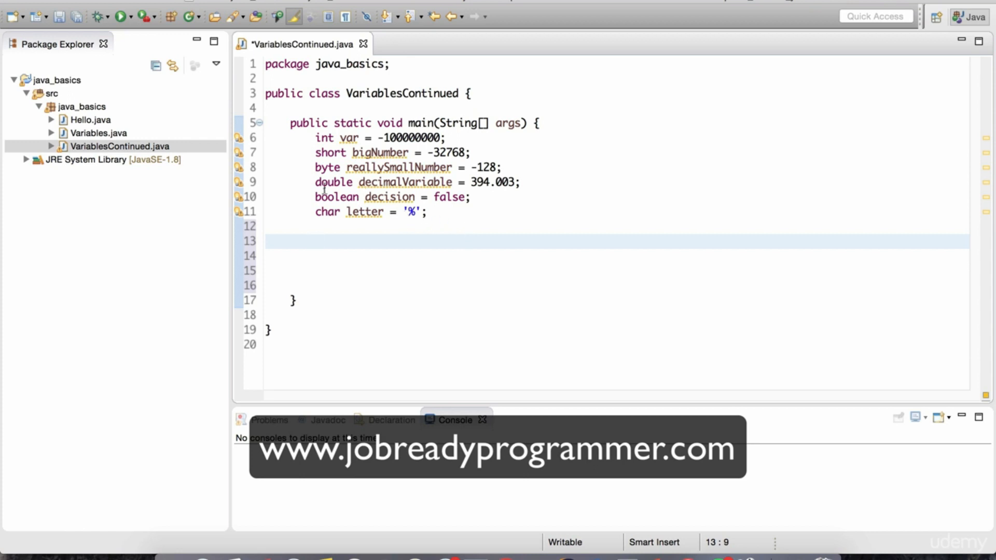
pyautogui.click(316, 152)
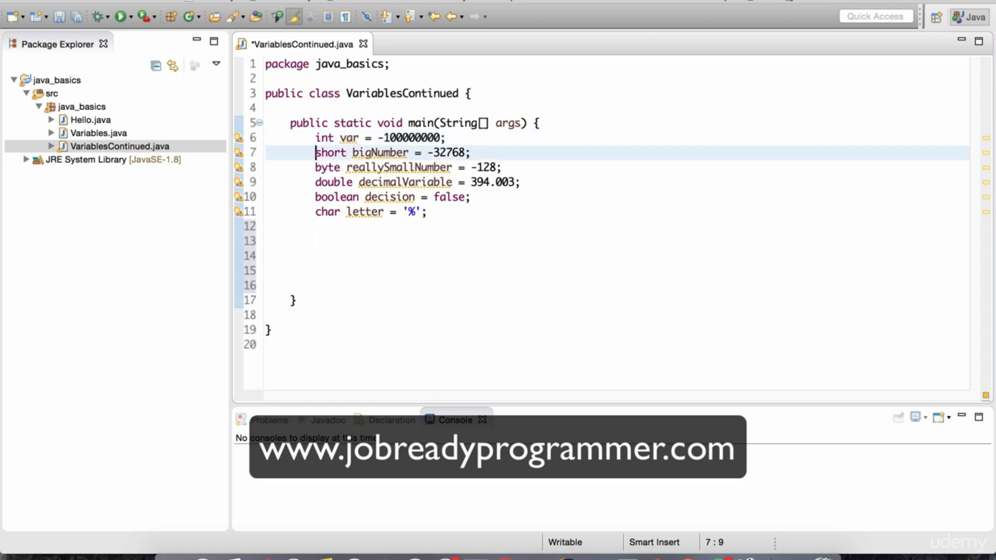